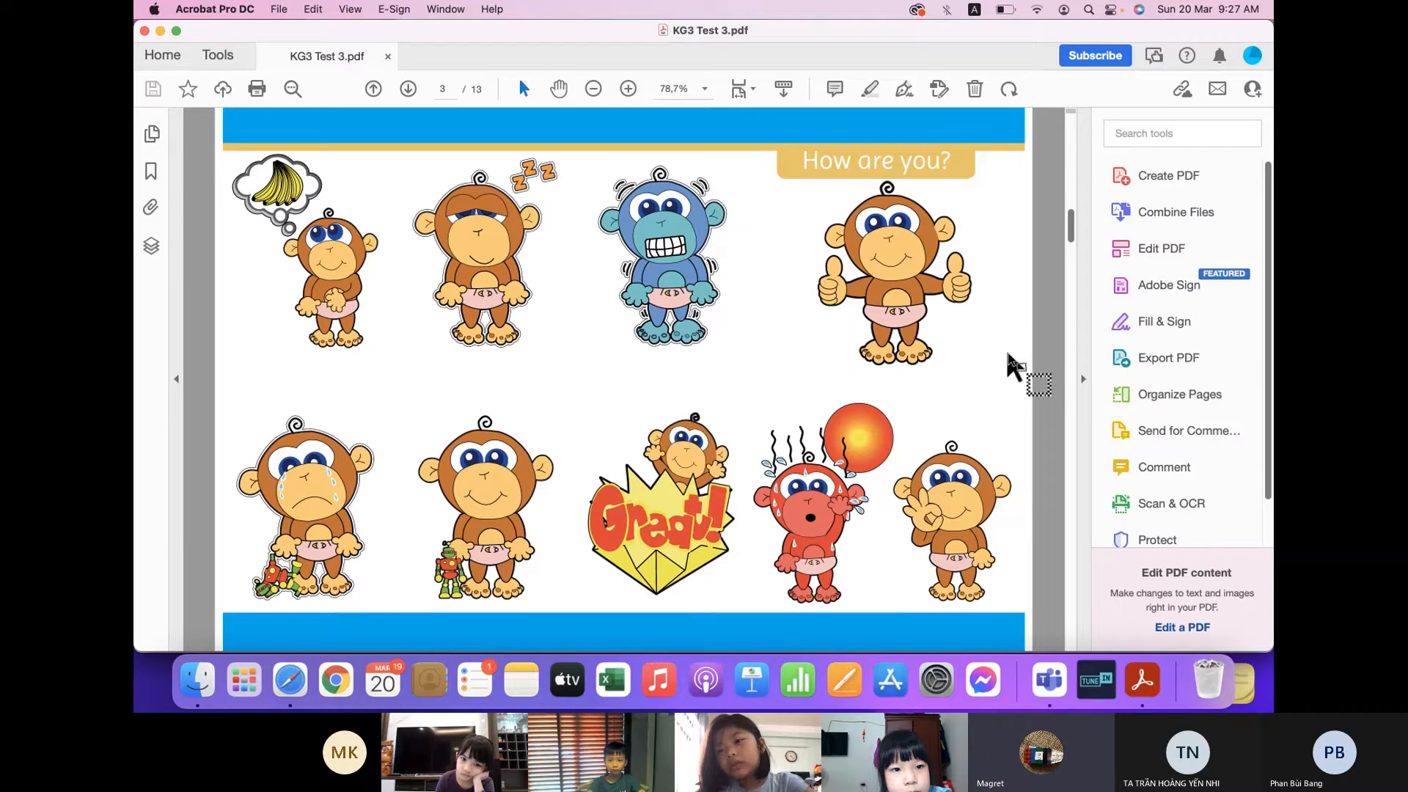
mouse_move(893, 283)
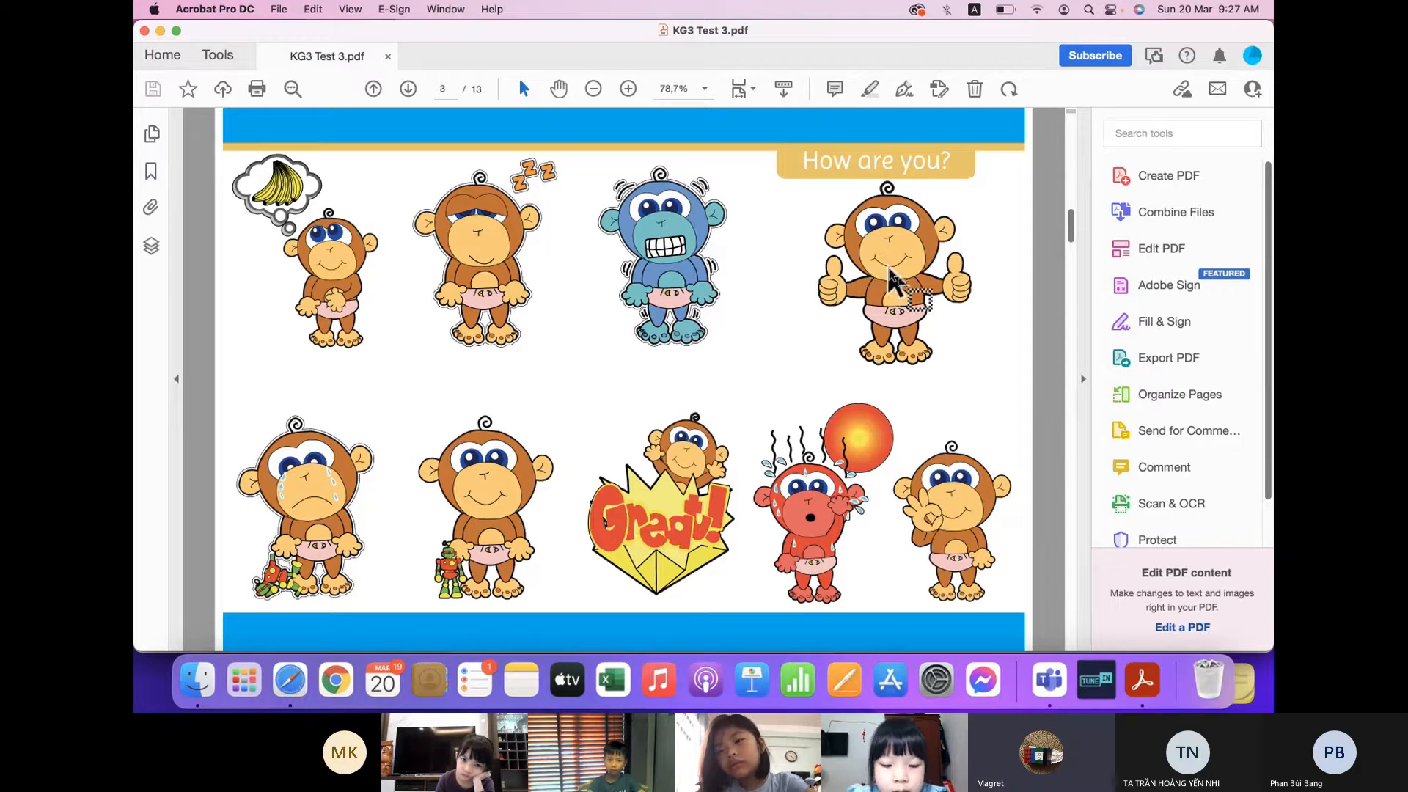
mouse_move(894, 287)
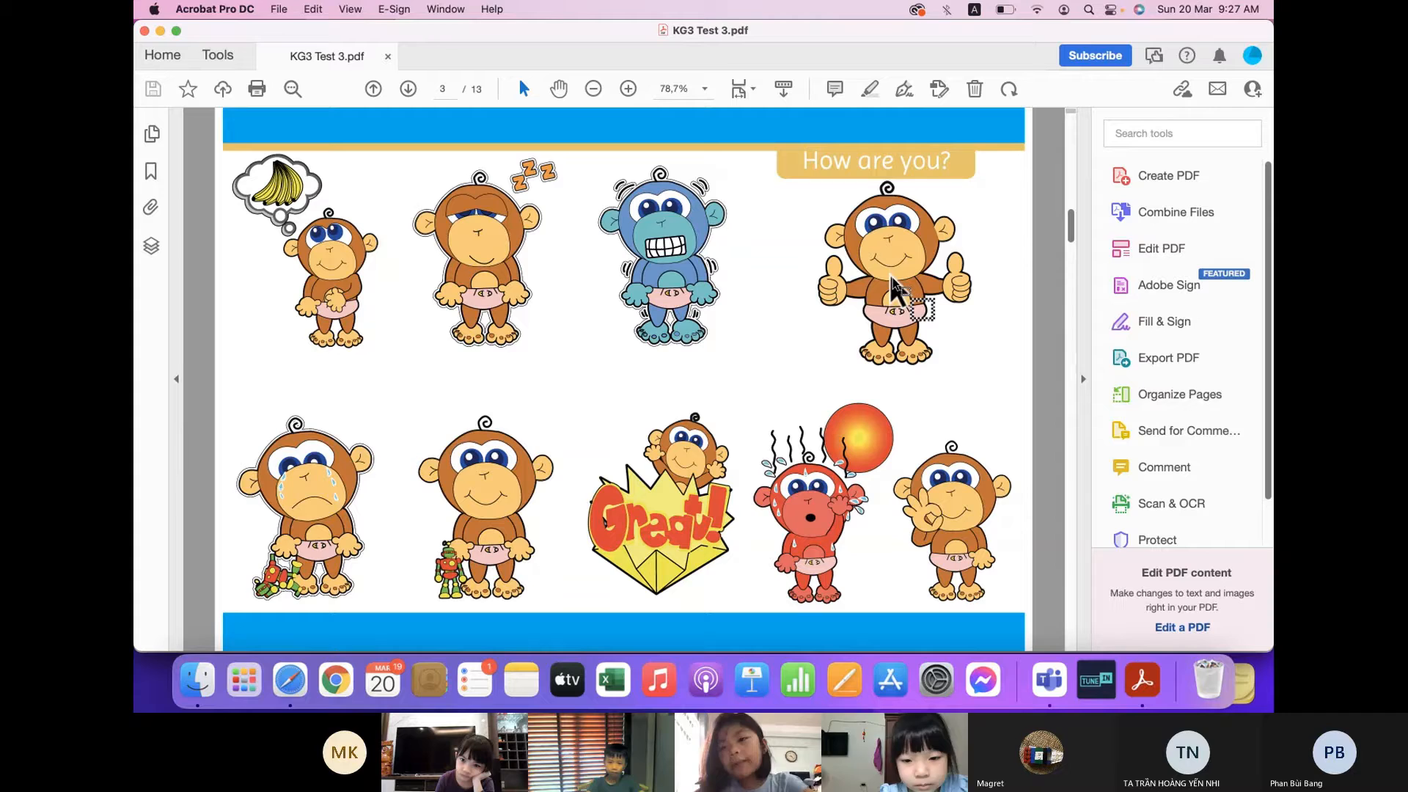
mouse_move(485, 512)
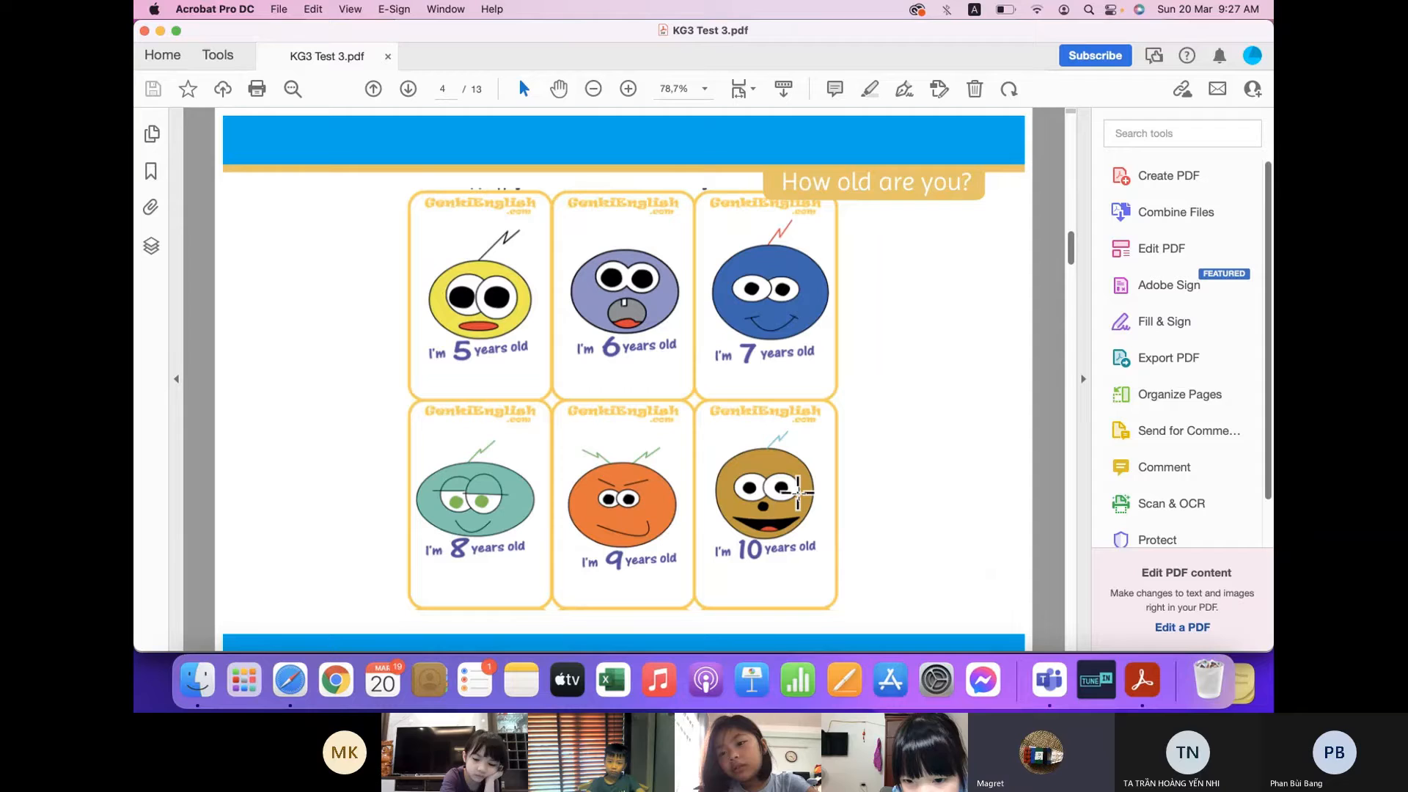
mouse_move(915, 394)
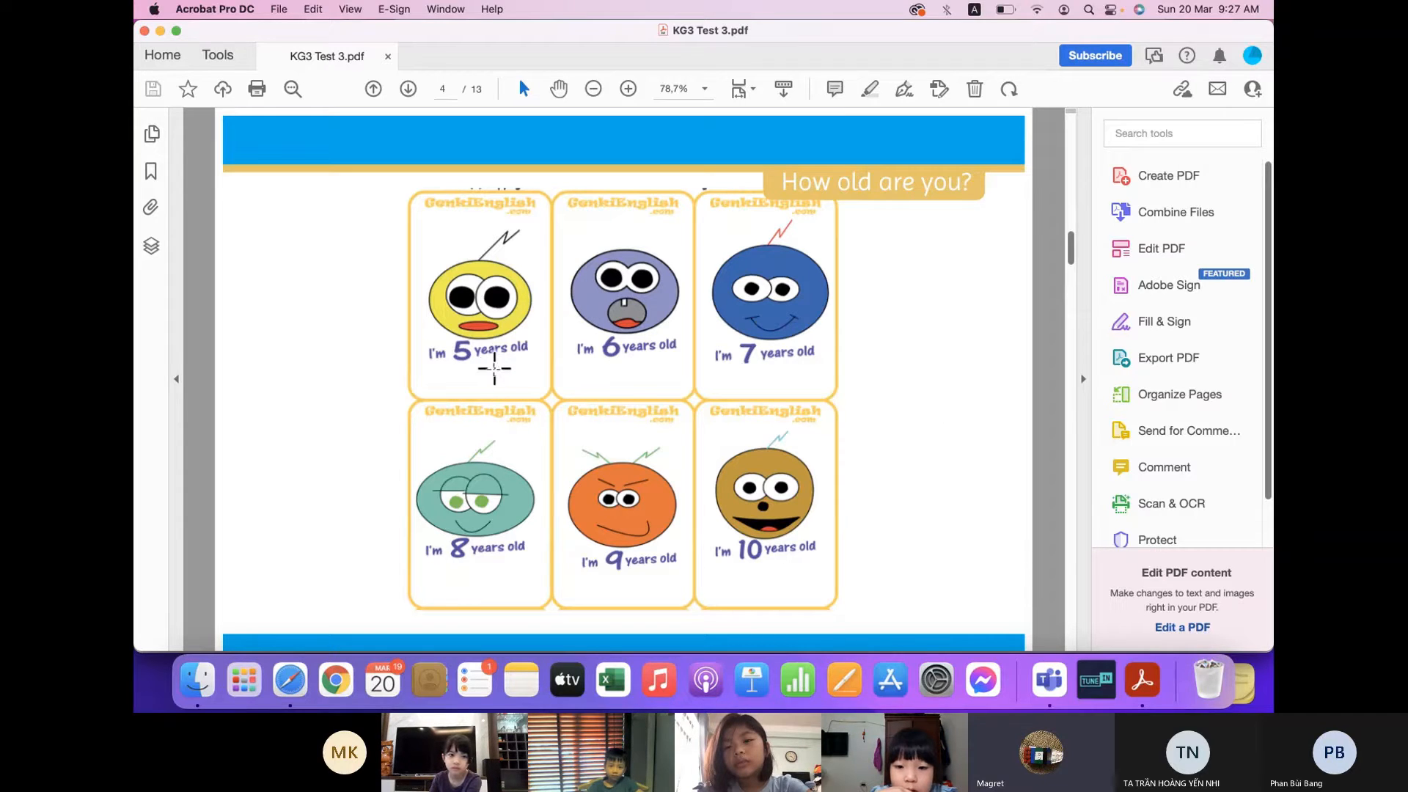
scroll("down", 3)
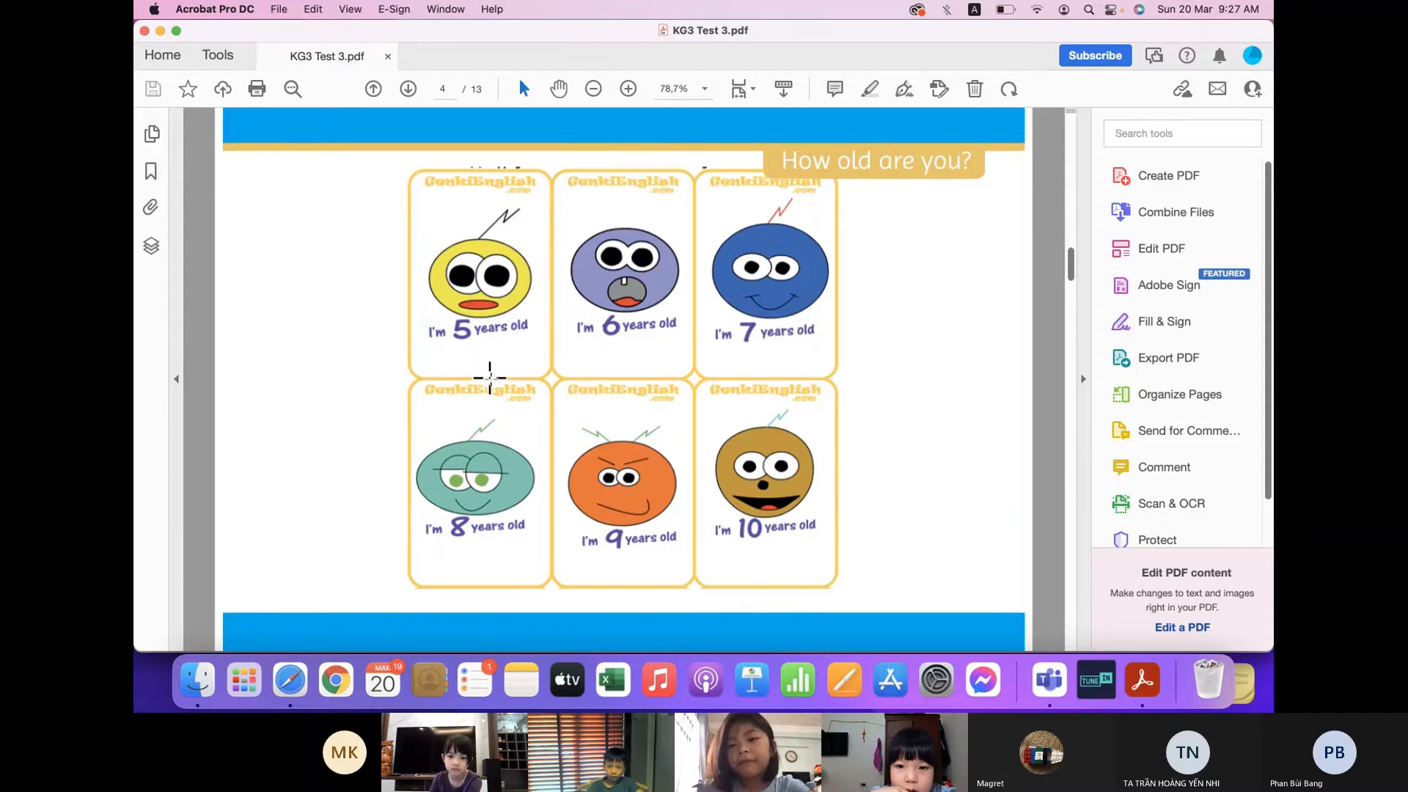
mouse_move(490, 353)
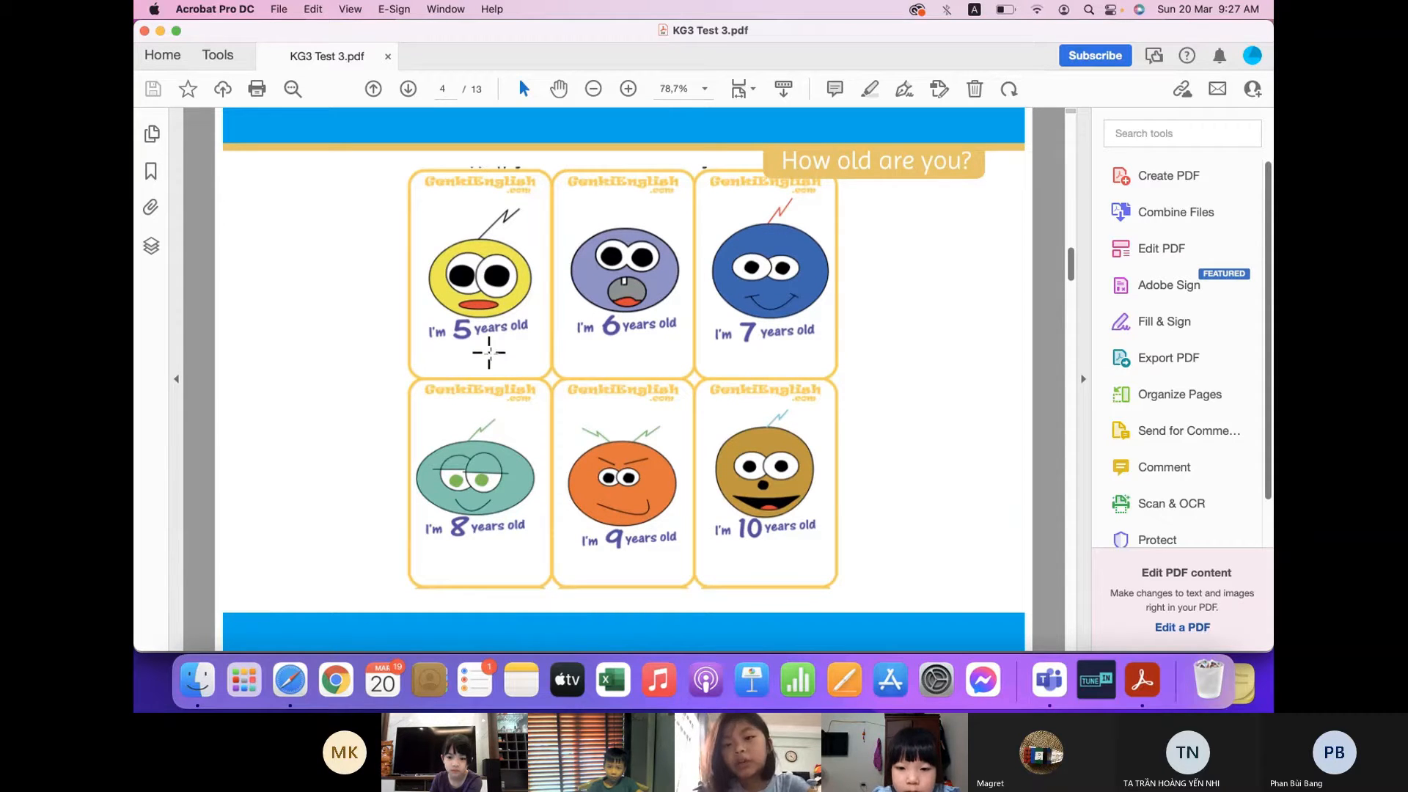
mouse_move(478, 559)
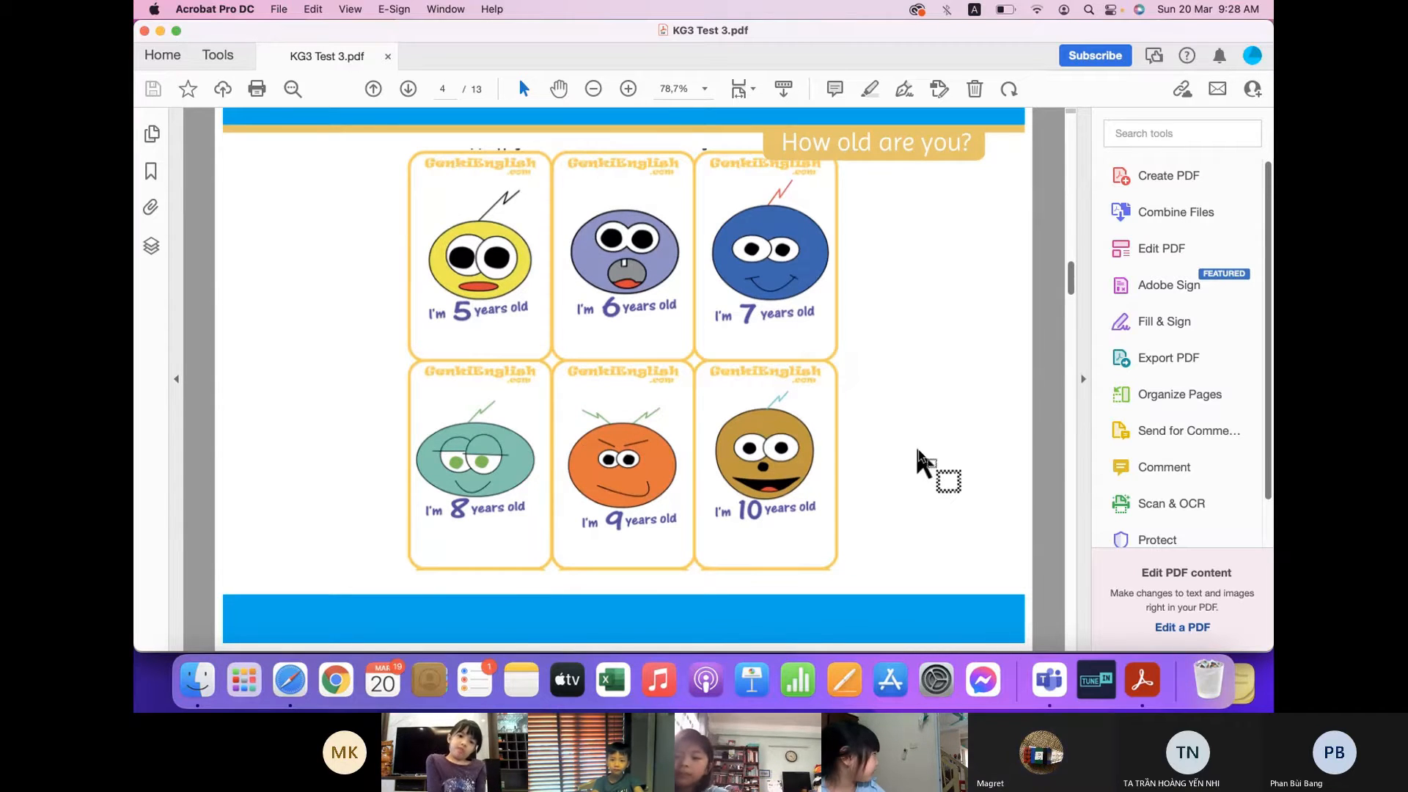
Advance to page 5 of KG3 Test 3, the 'Where are you from?' world map
left_click(407, 88)
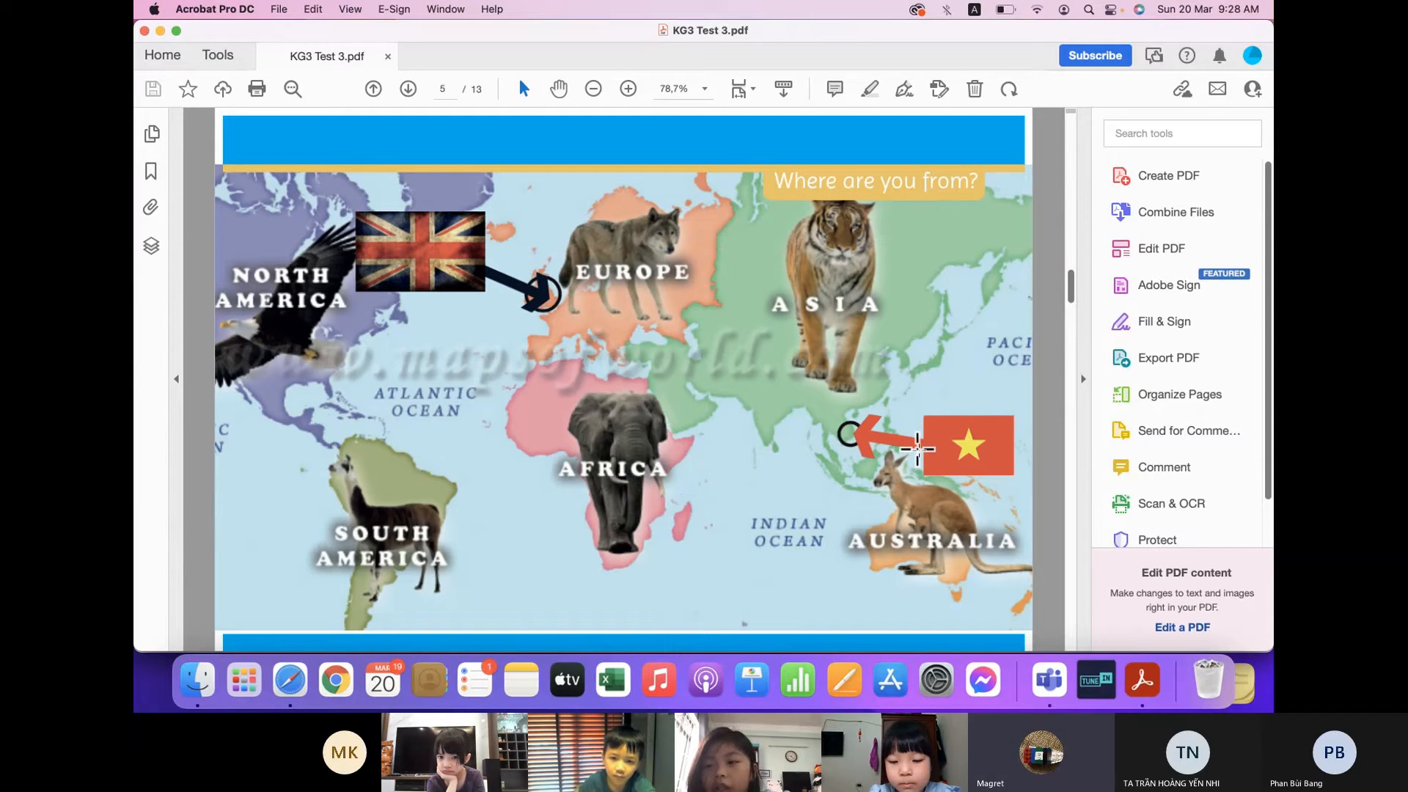
Advance to page 6, the Plurals page contrasting 'There is…' and 'There are…'
left_click(406, 88)
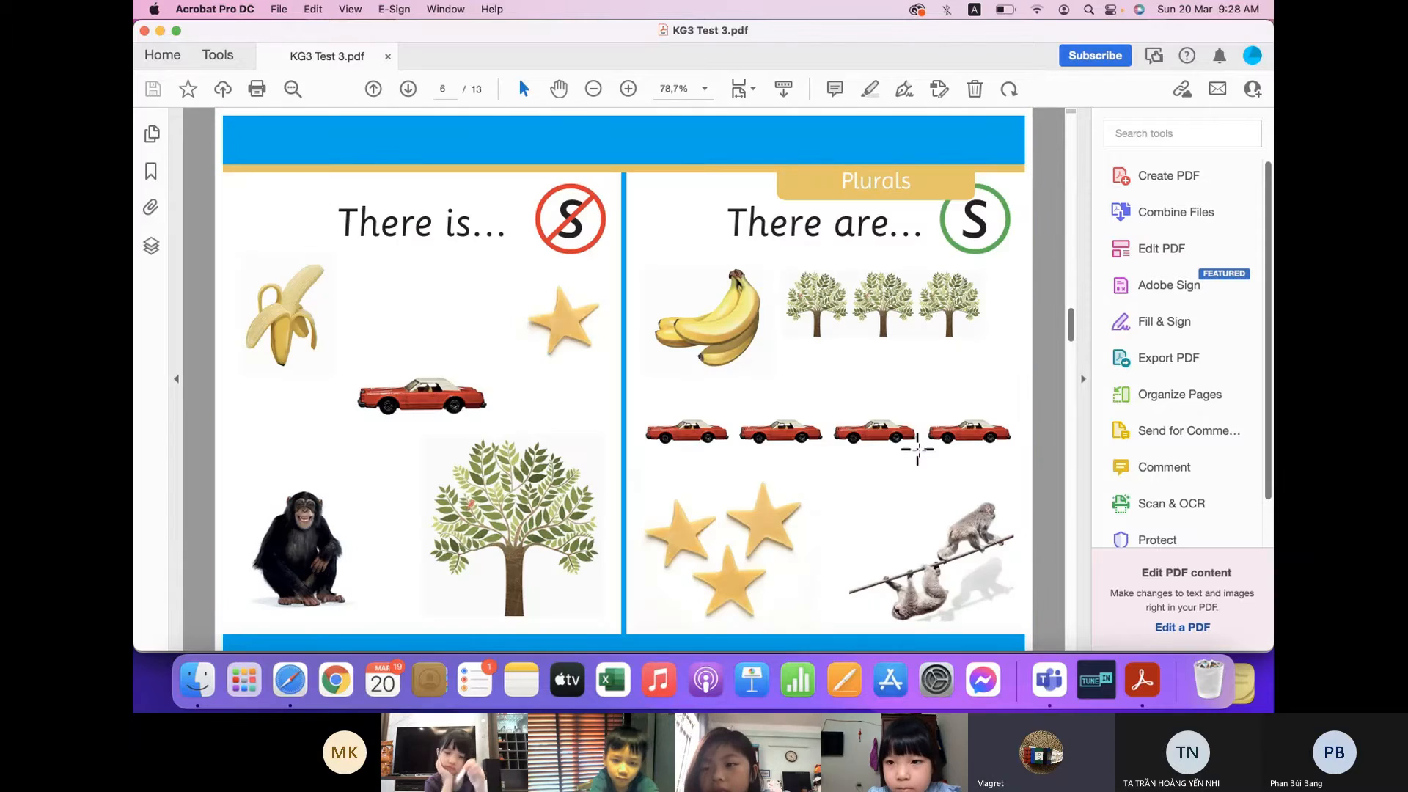
scroll("down", 3)
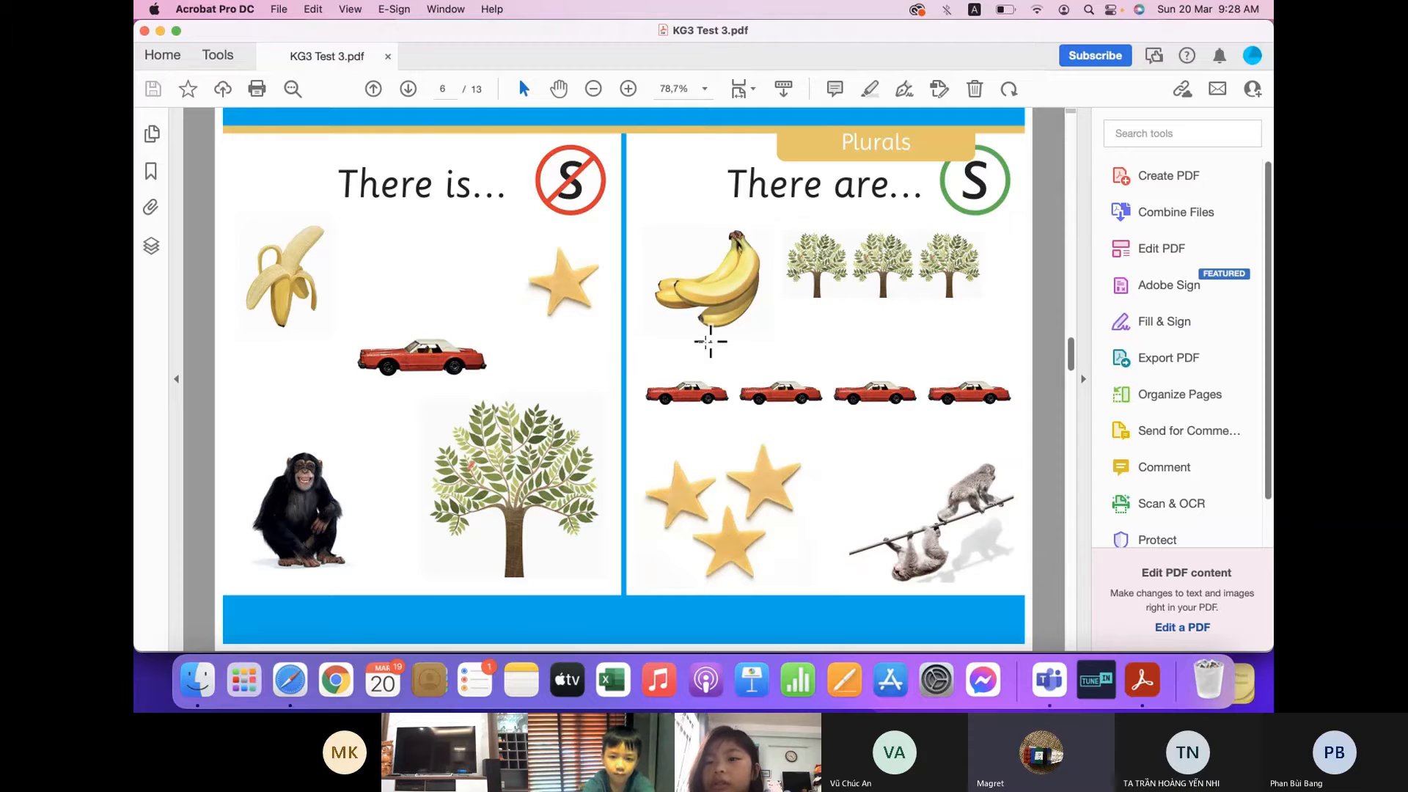
mouse_move(426, 390)
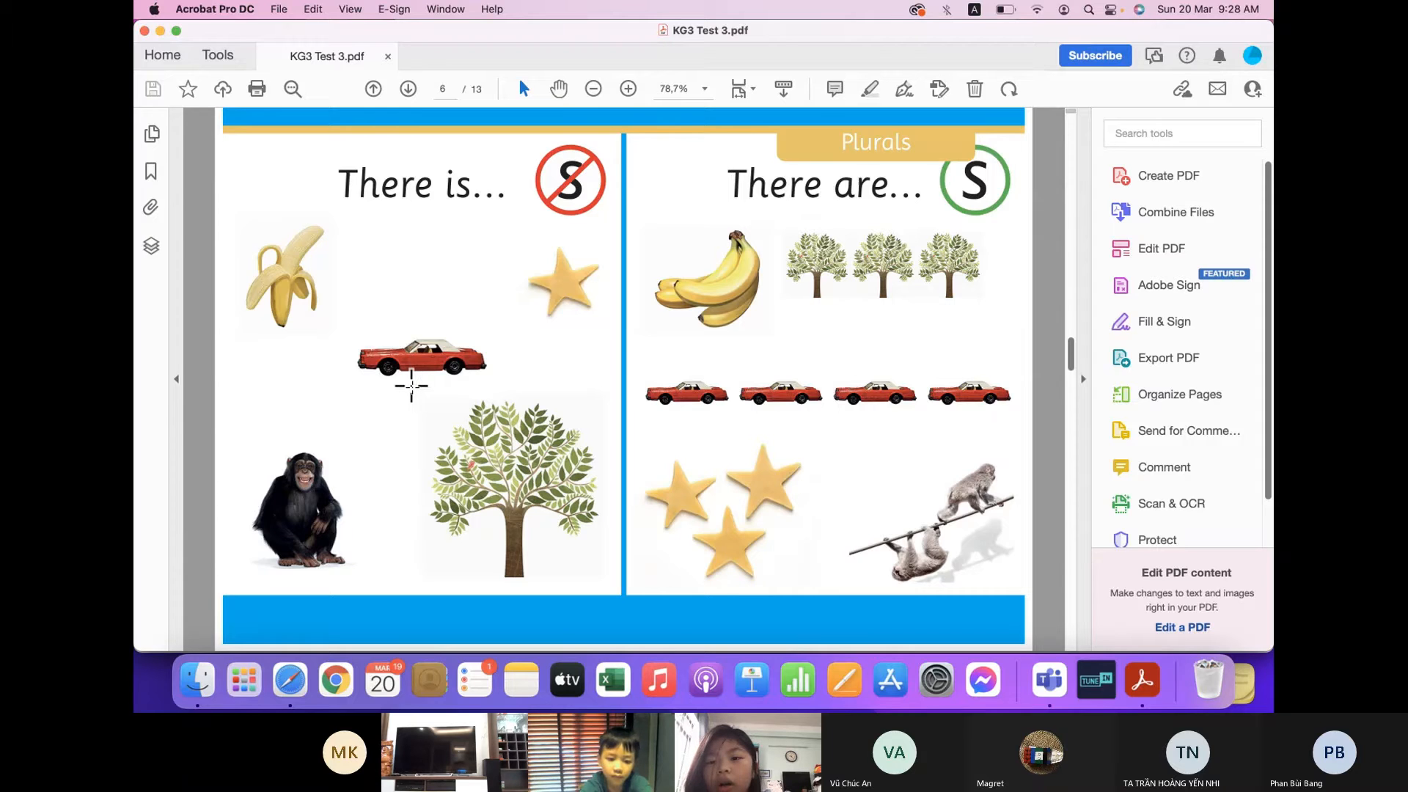
mouse_move(749, 418)
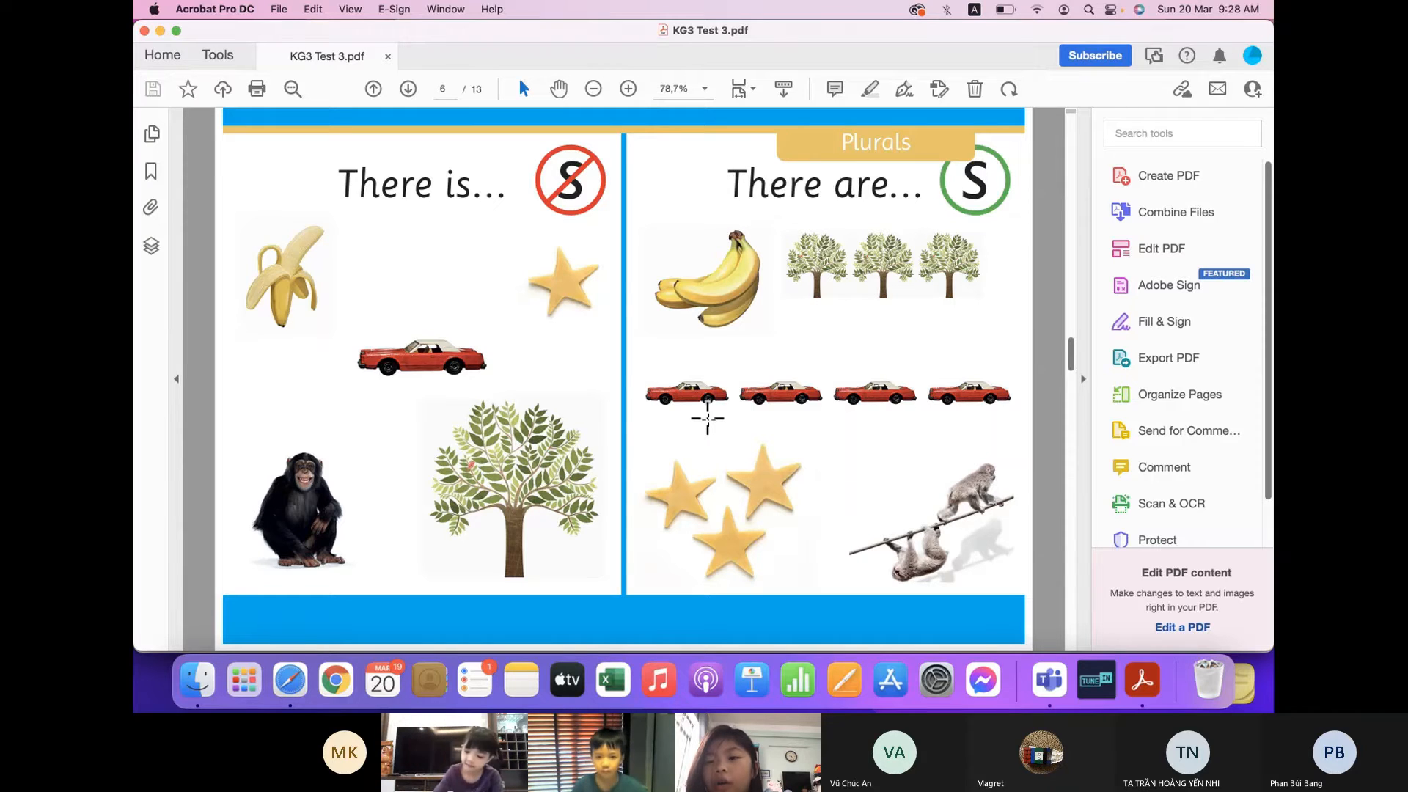
mouse_move(283, 551)
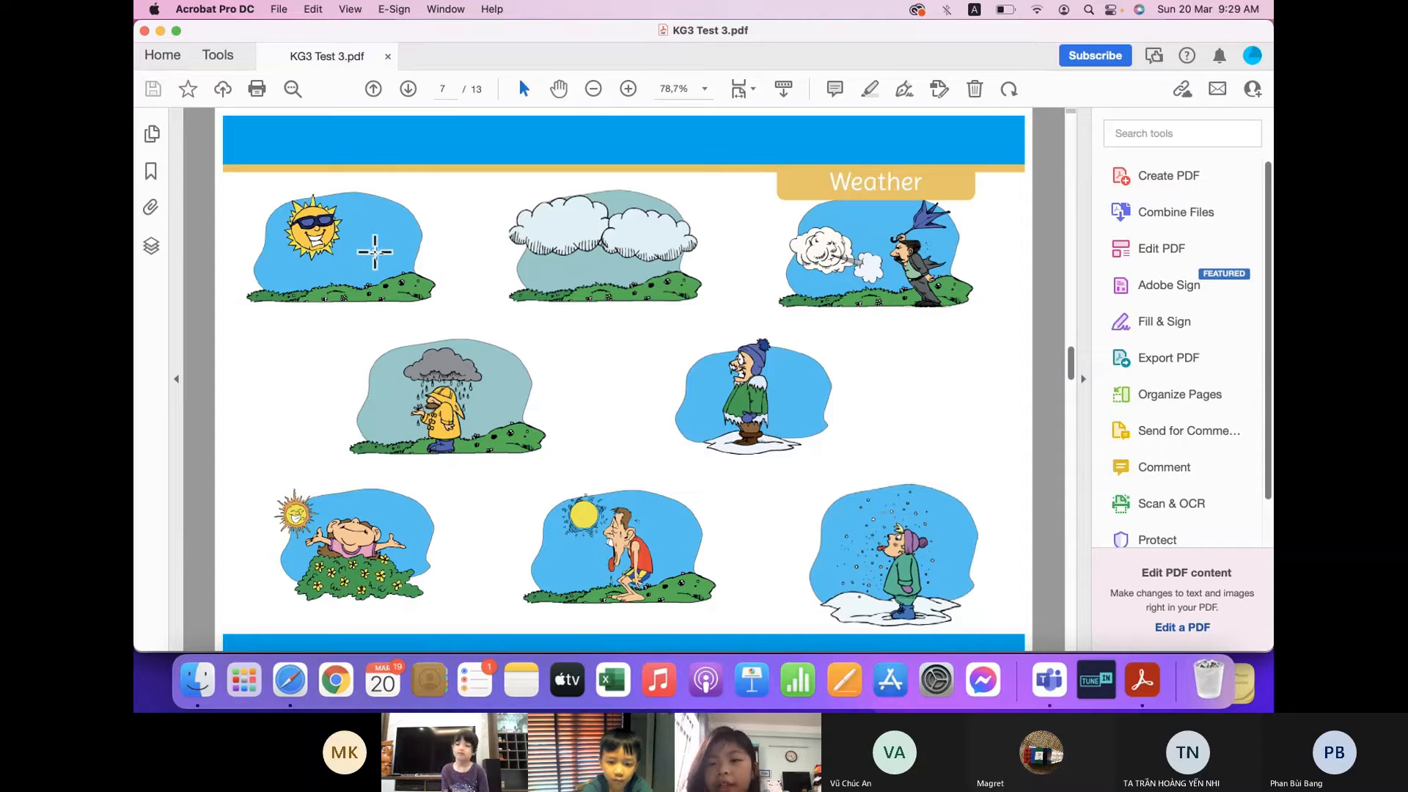
mouse_move(499, 395)
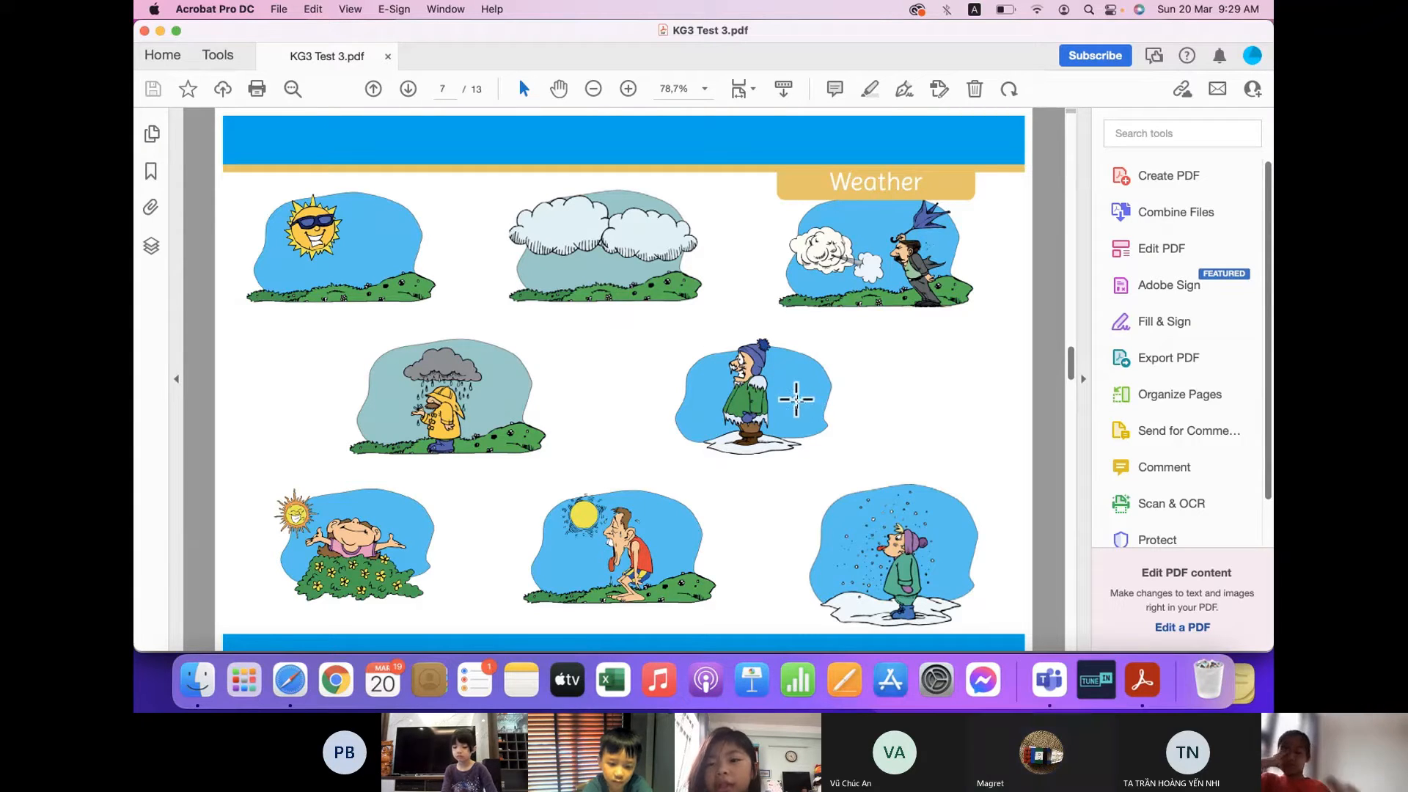
mouse_move(965, 519)
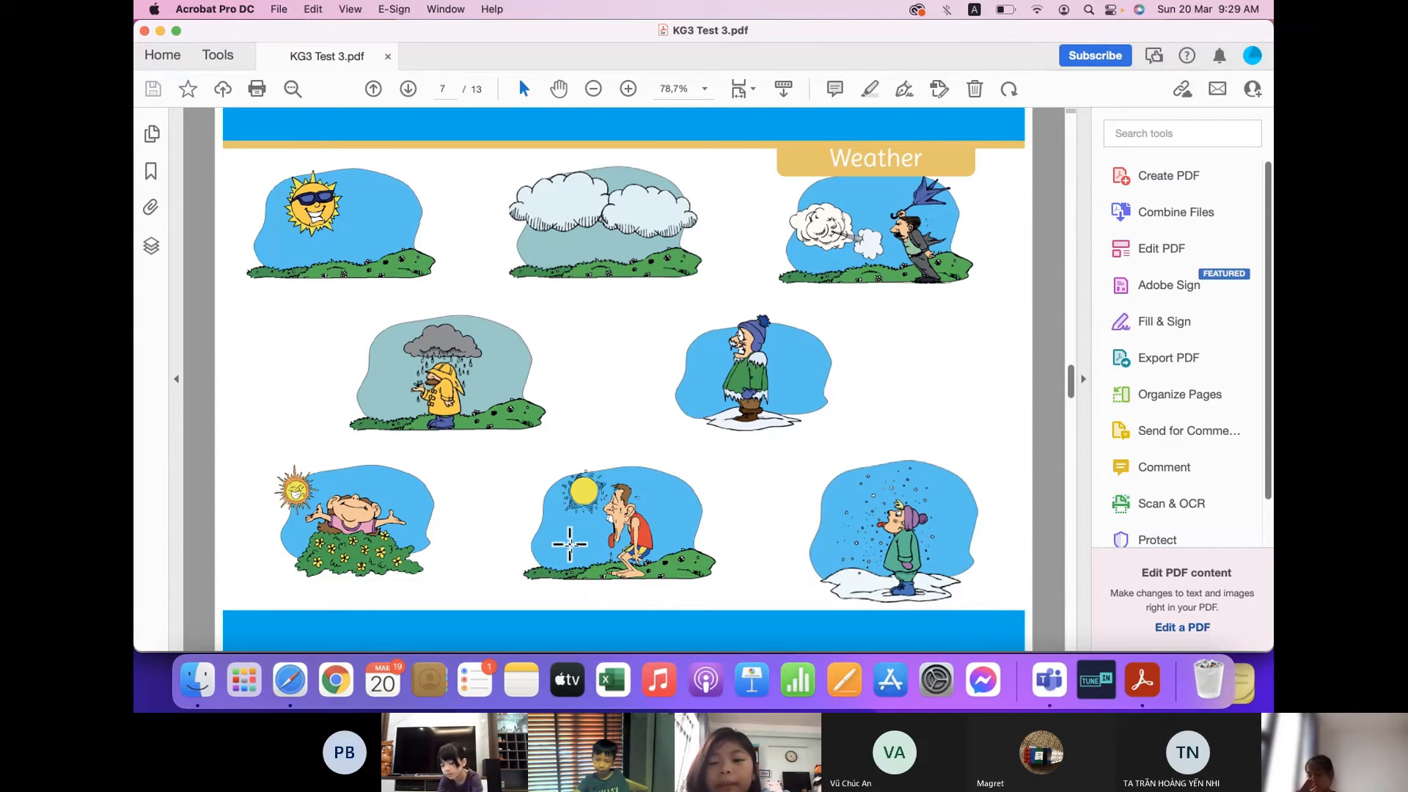
left_click(406, 88)
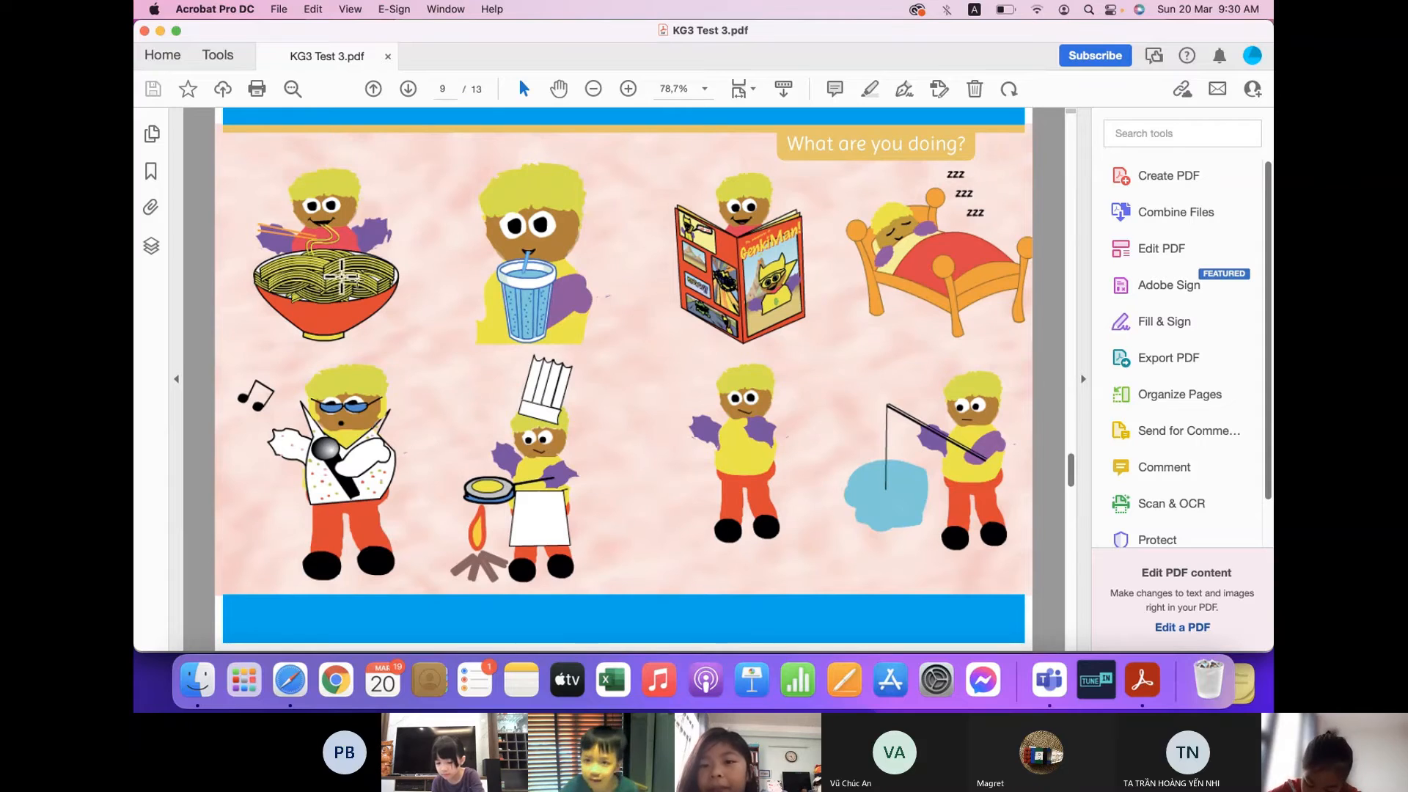
mouse_move(543, 514)
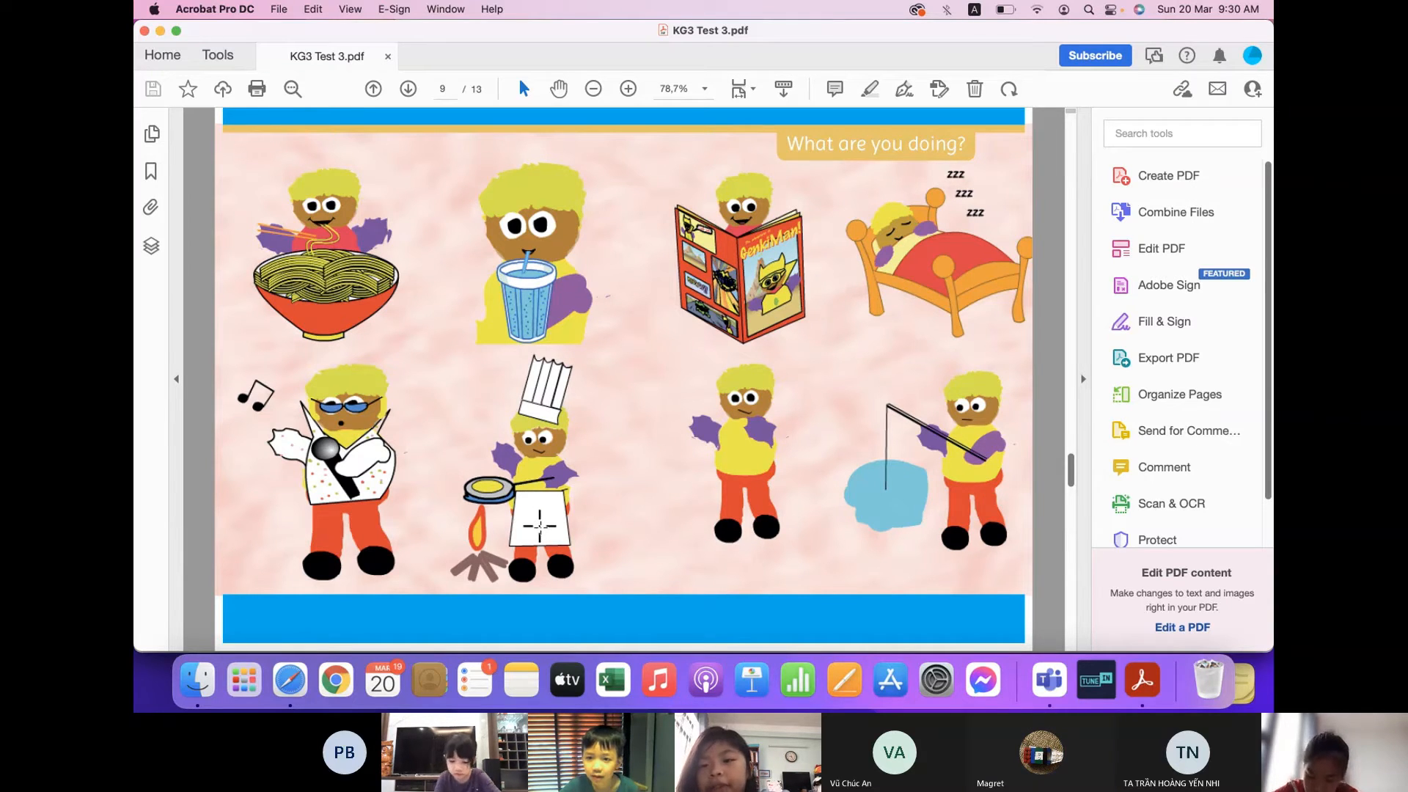
mouse_move(902, 492)
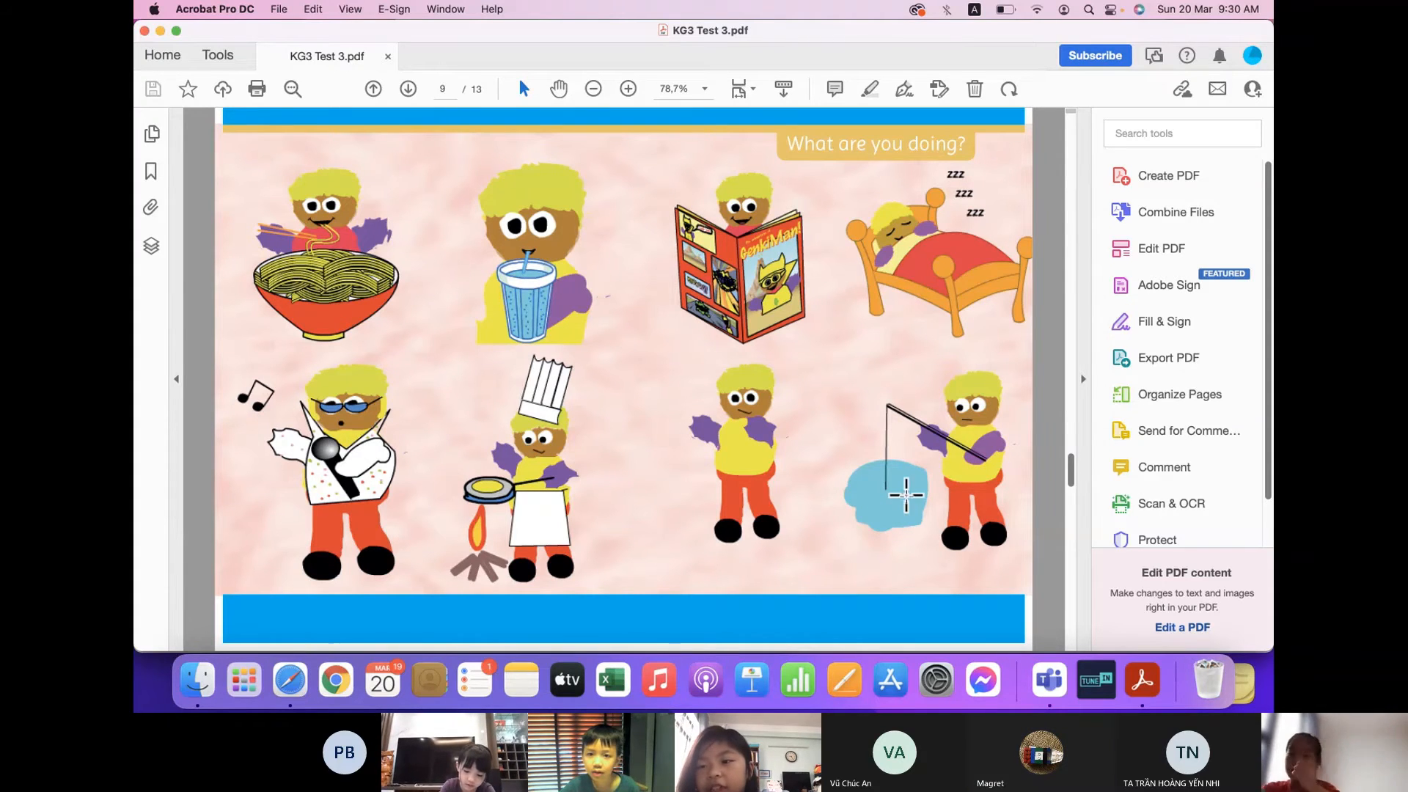
mouse_move(934, 267)
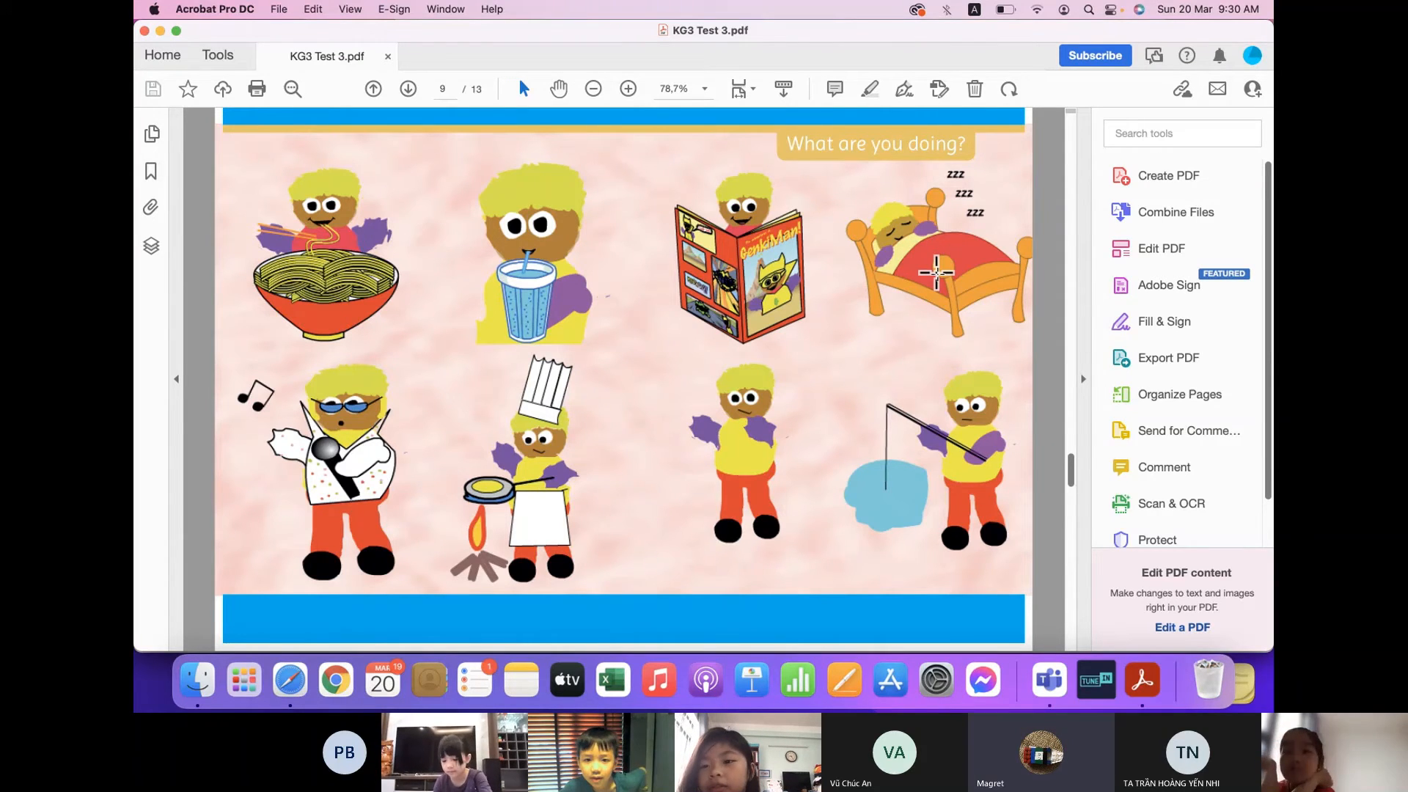
Advance KG3 Test 3 to the next page using the Next Page arrow
left_click(406, 88)
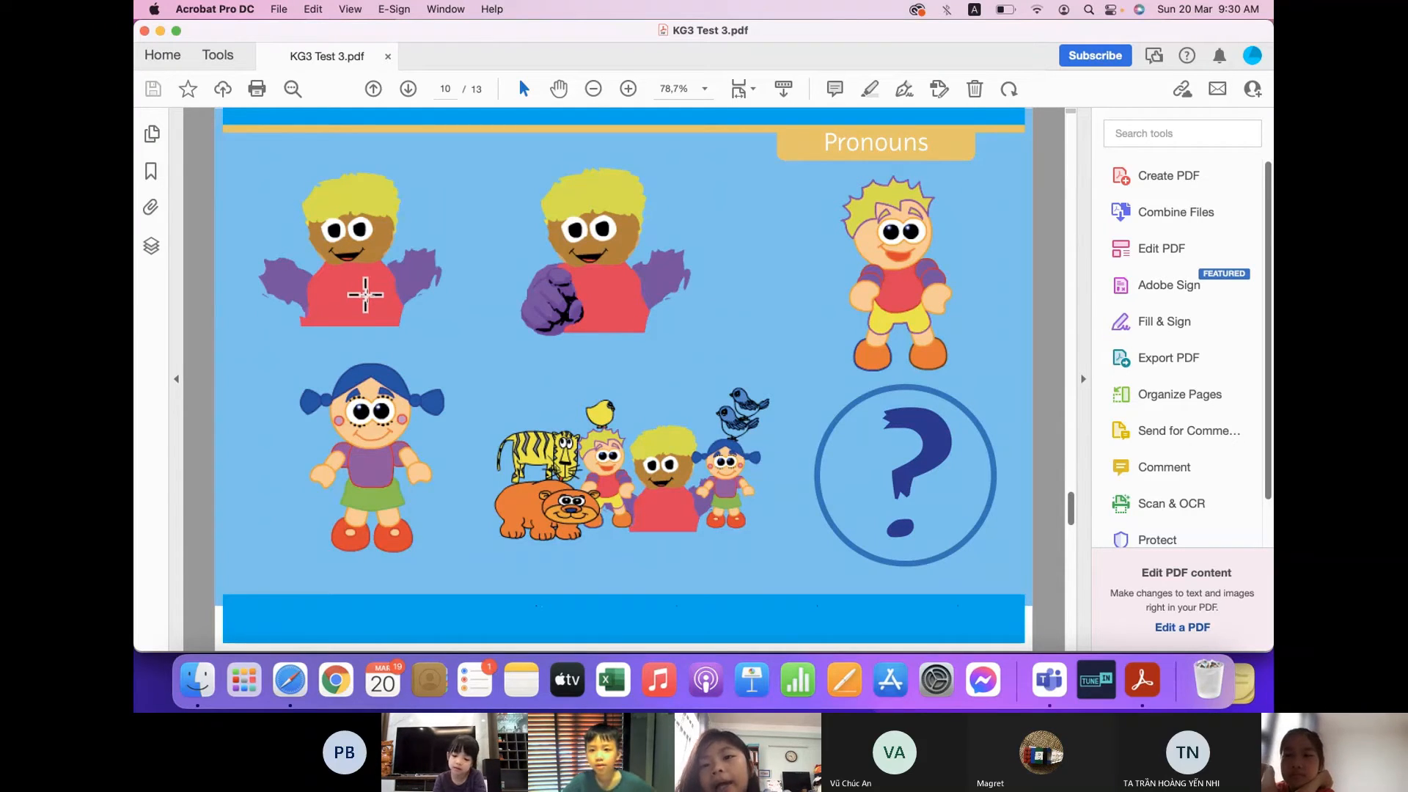
mouse_move(610, 293)
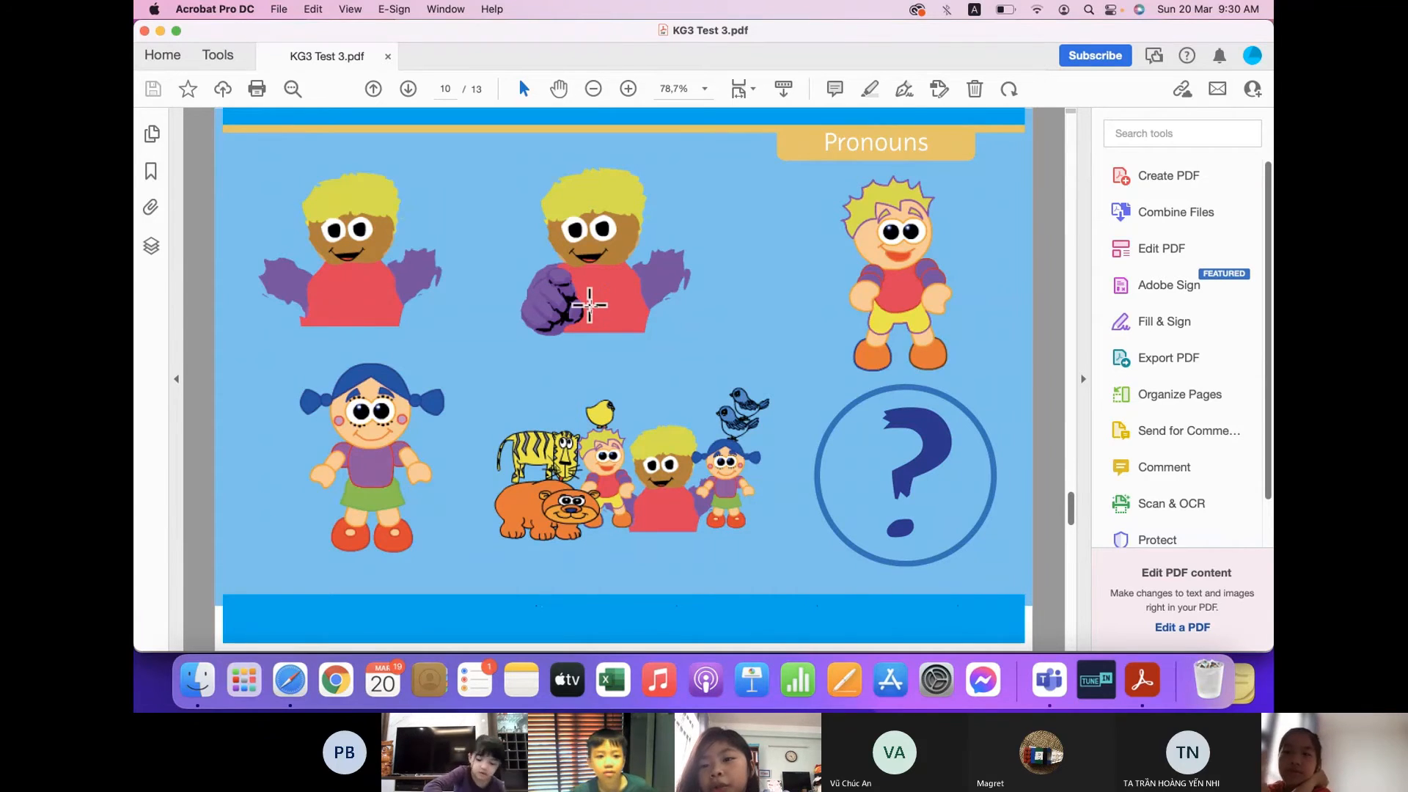
mouse_move(897, 292)
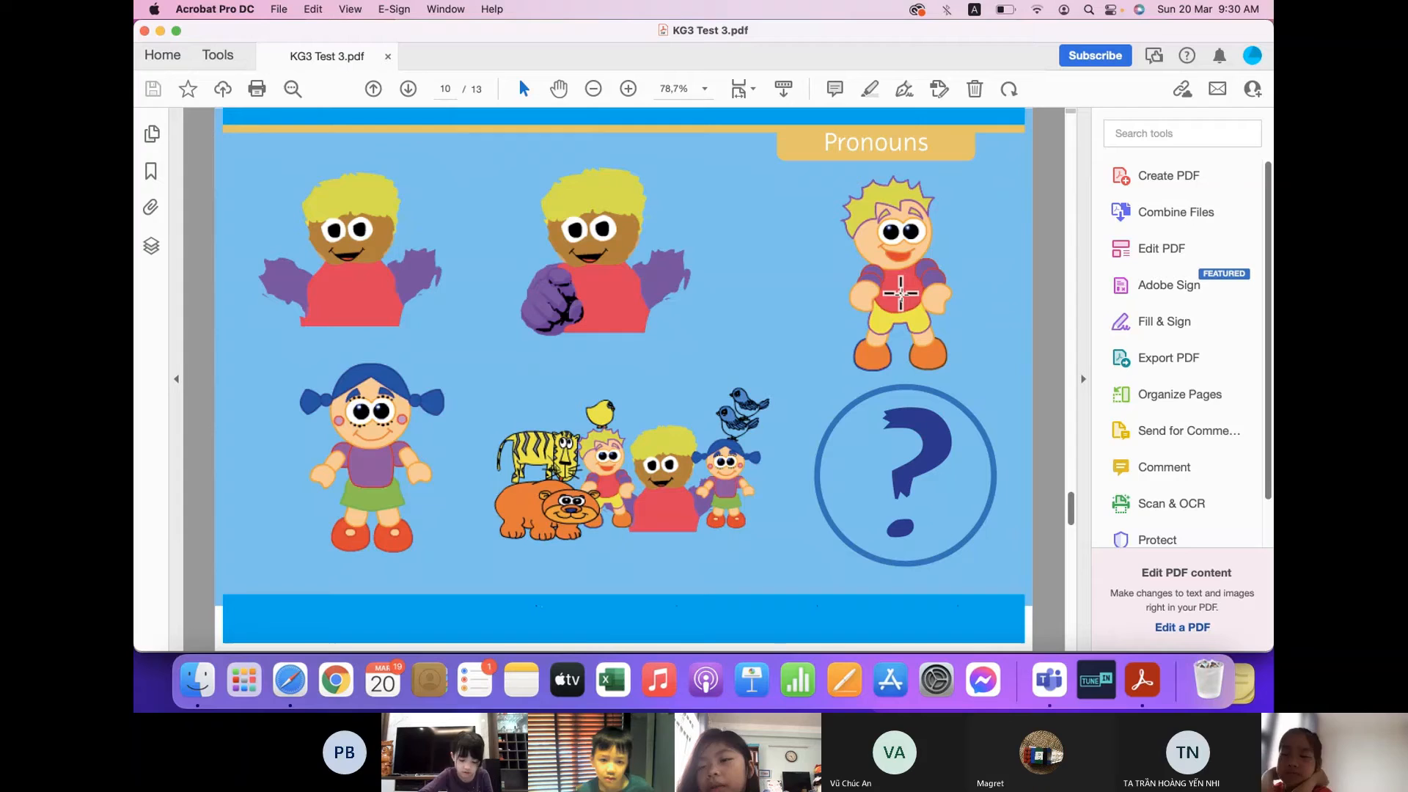
mouse_move(503, 397)
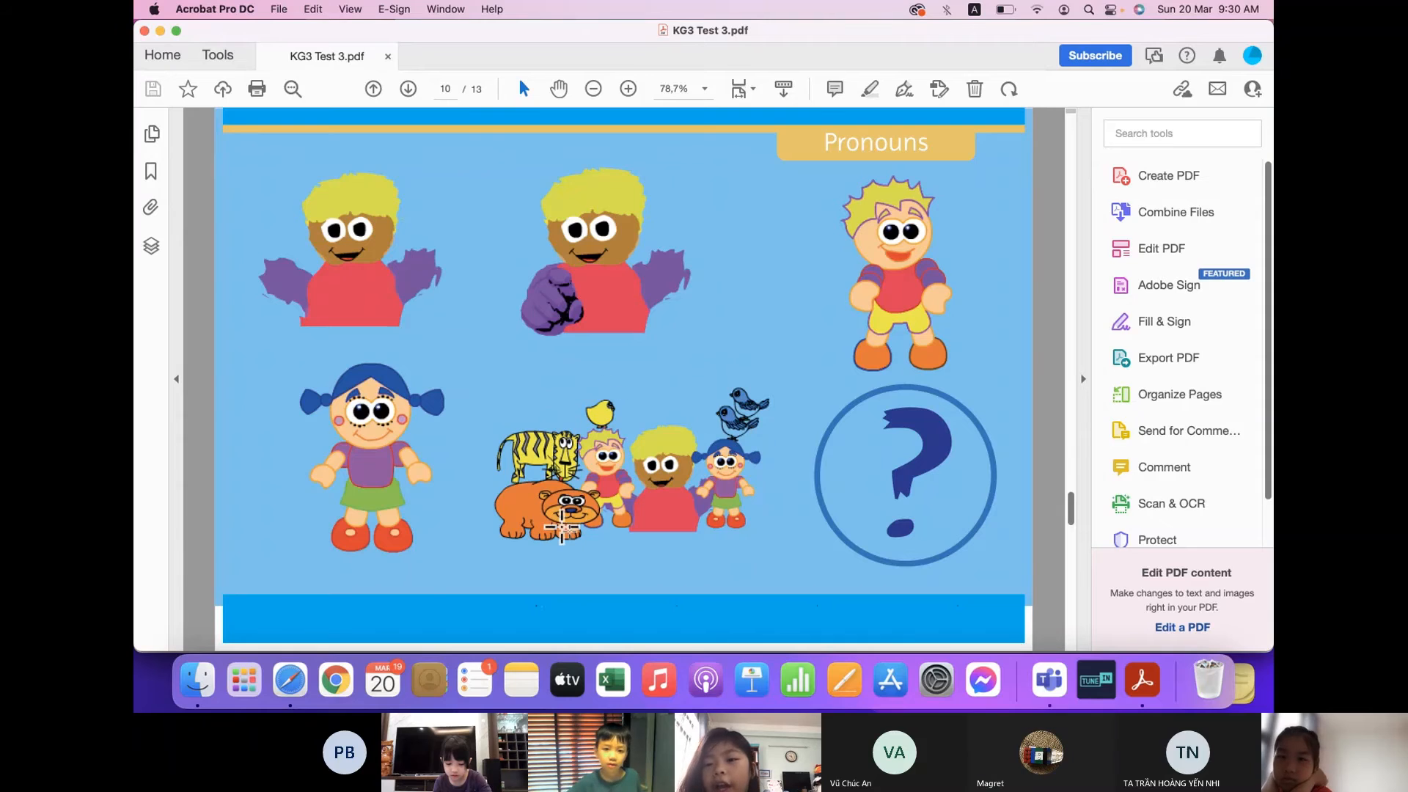
mouse_move(657, 490)
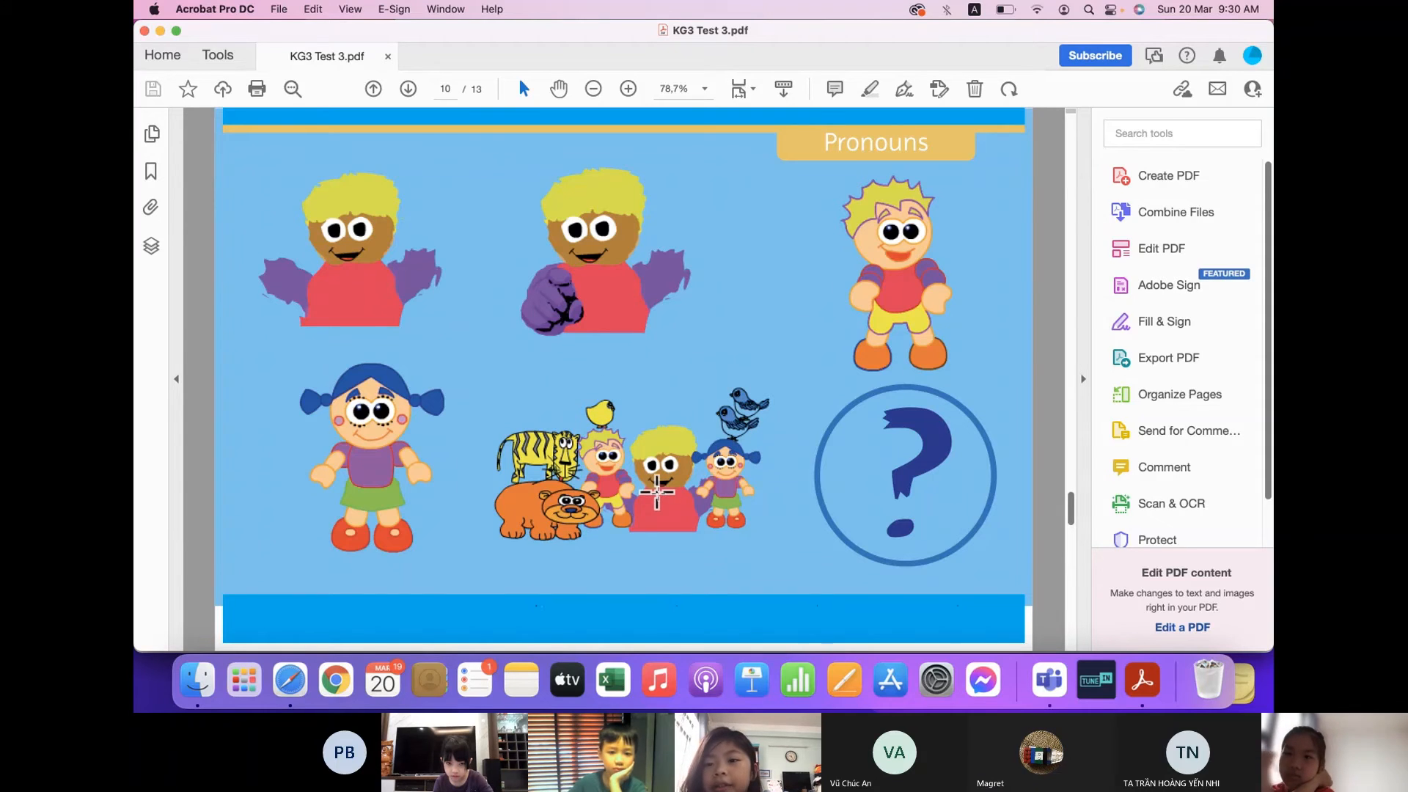
Advance KG3 Test 3 one more page with the Next Page arrow
left_click(406, 88)
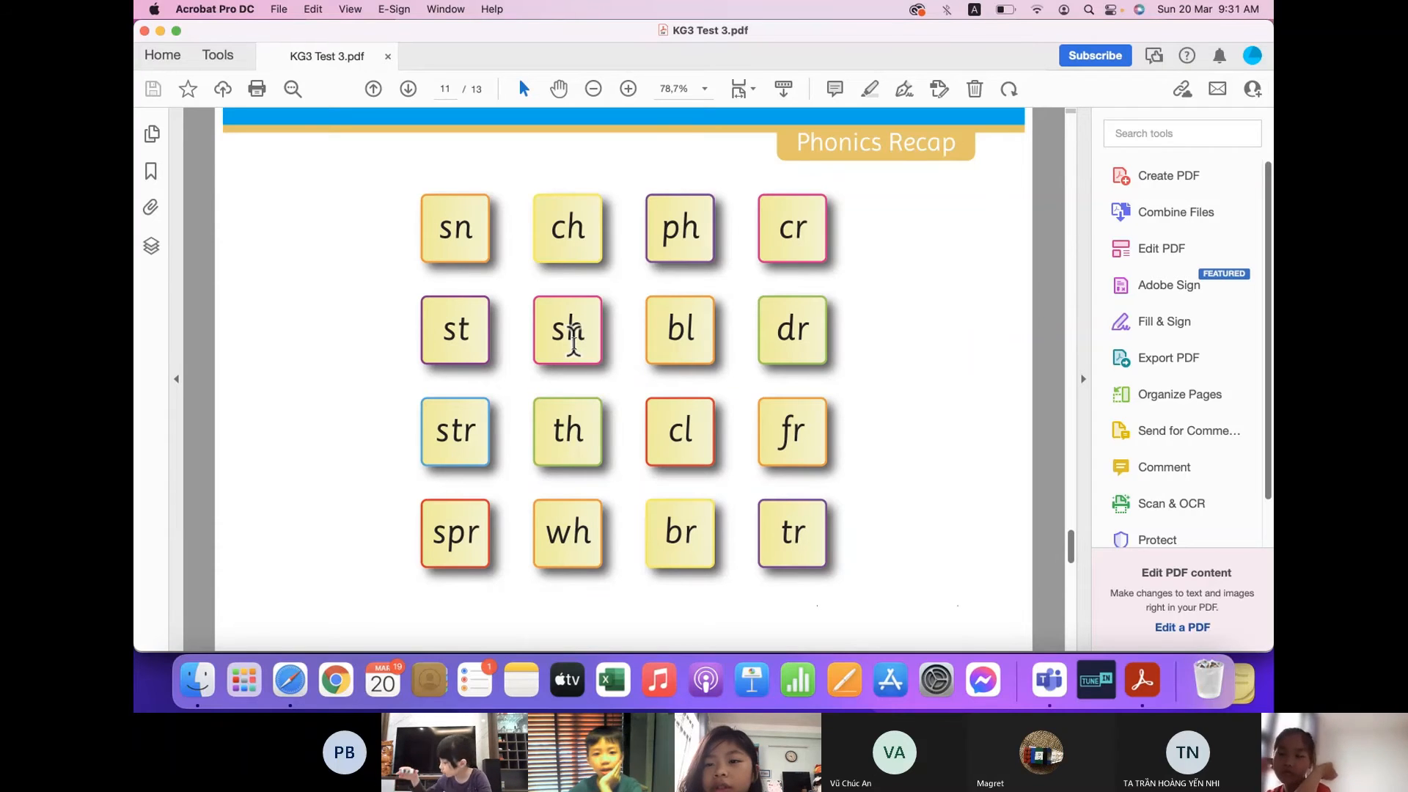
mouse_move(546, 333)
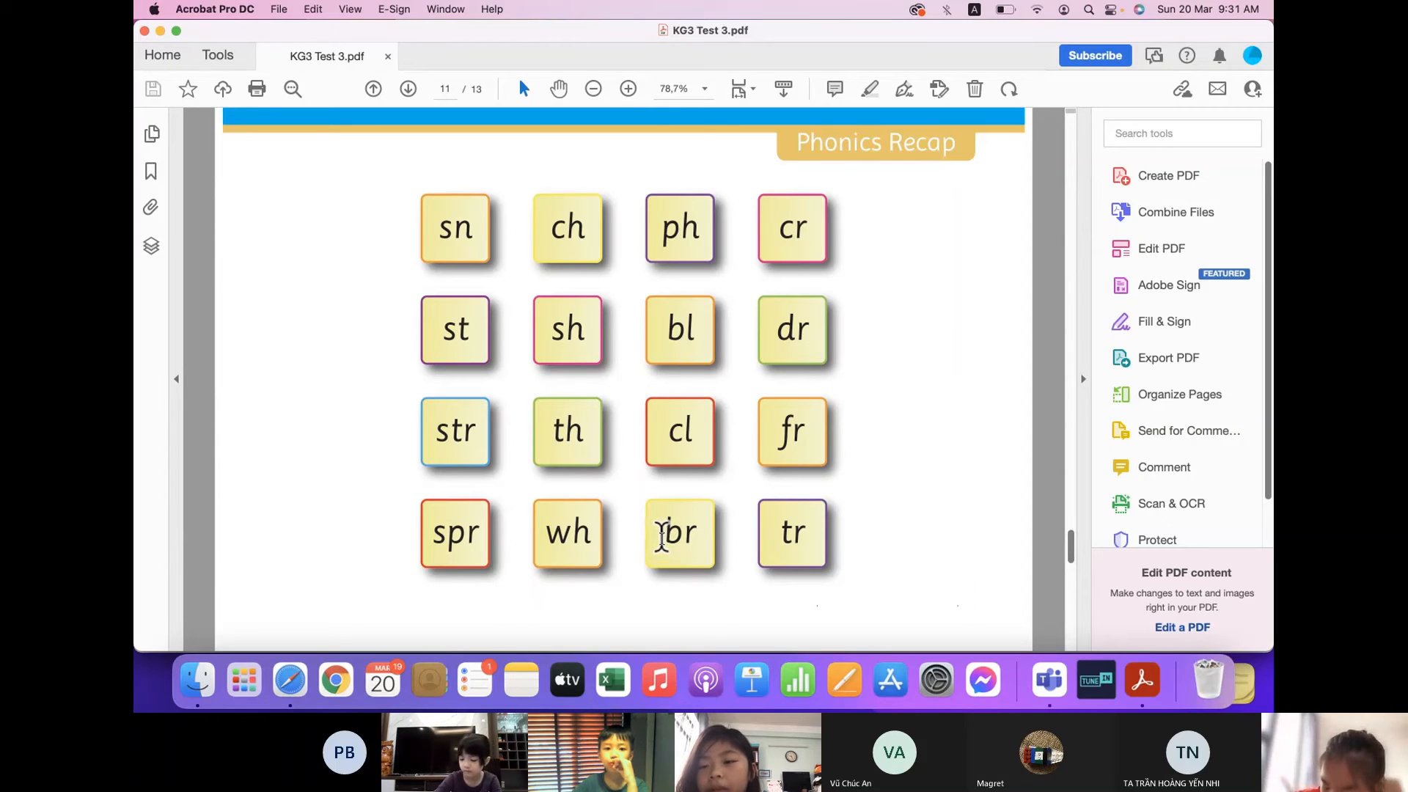
mouse_move(804, 346)
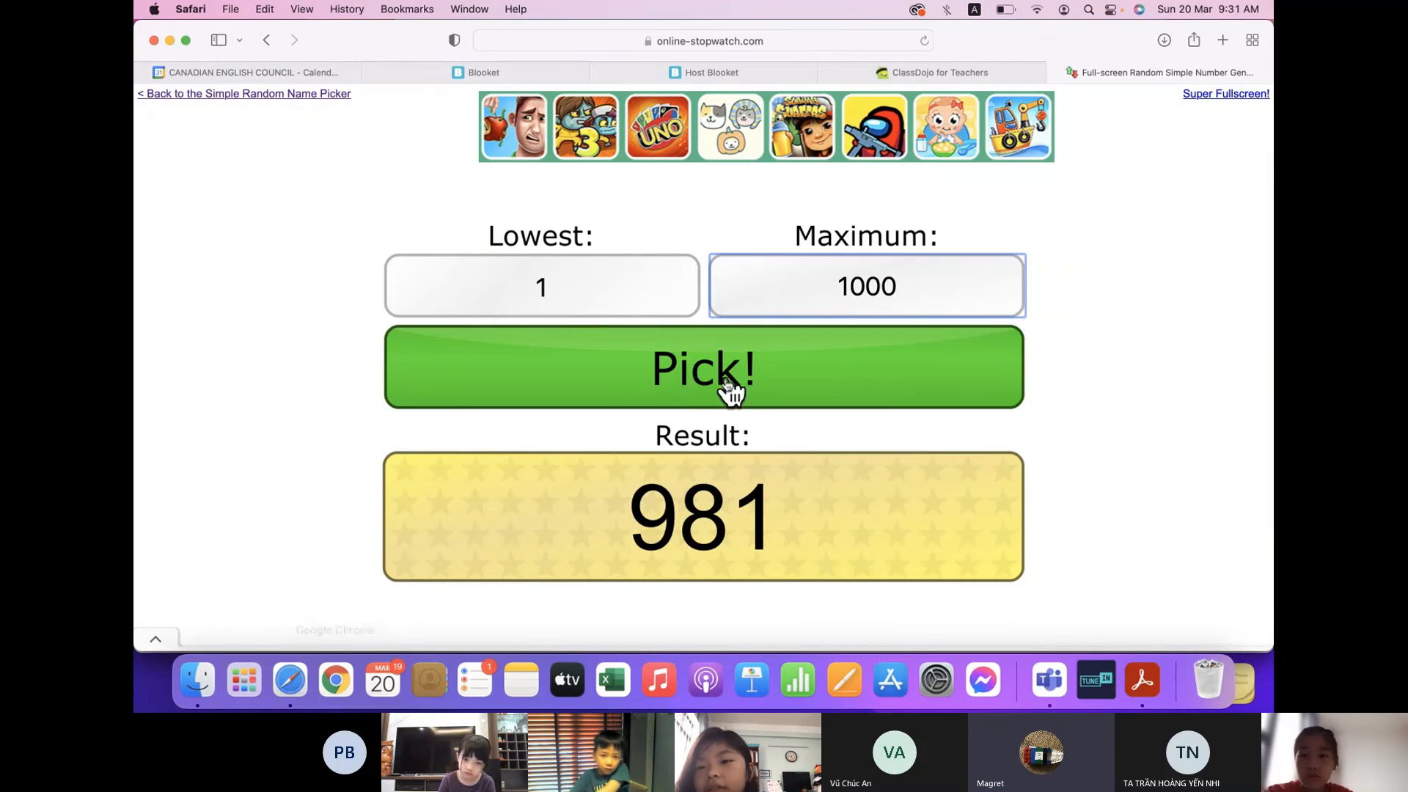
Draw eight random numbers between 1 and 1000, ending on 703
left_click(702, 366)
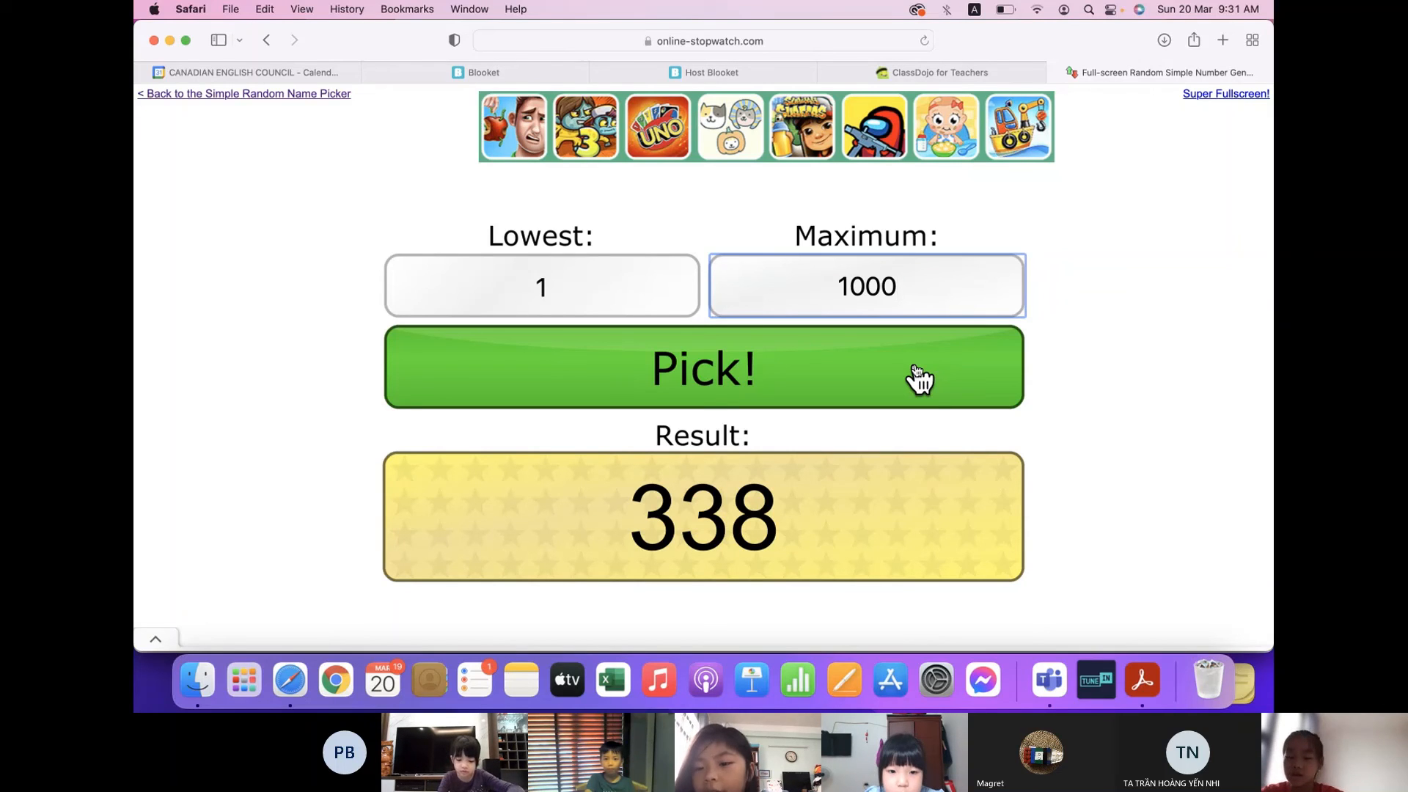
left_click(702, 366)
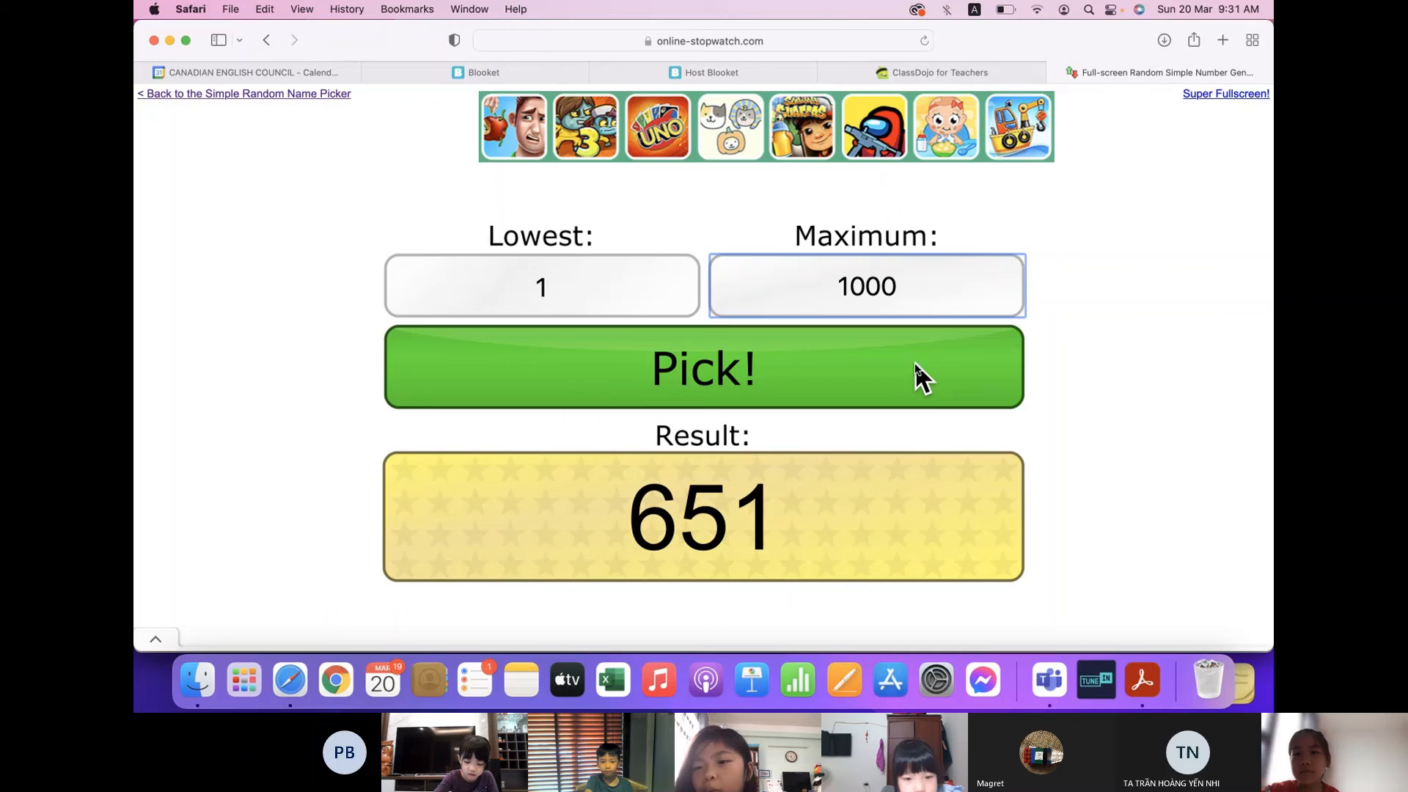
left_click(702, 366)
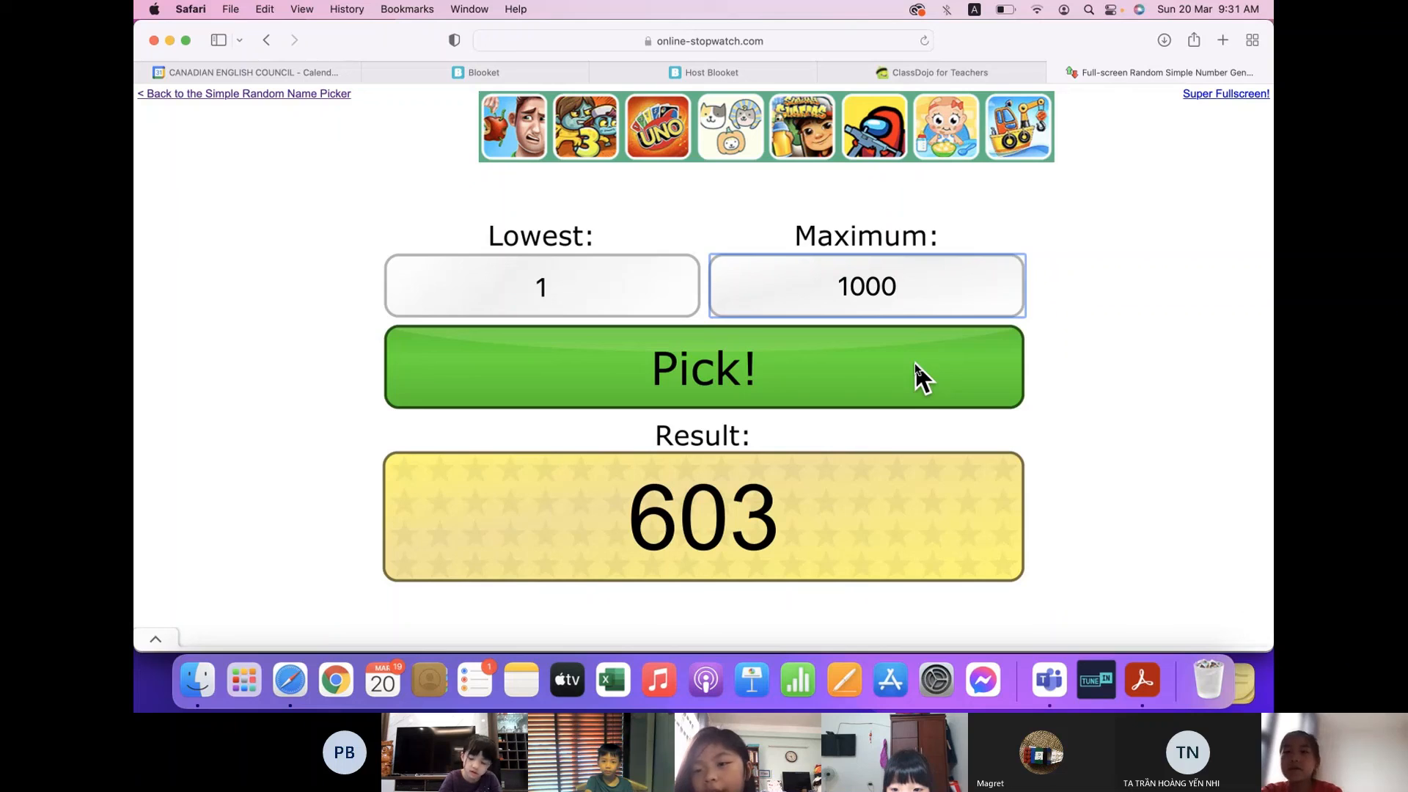
left_click(703, 366)
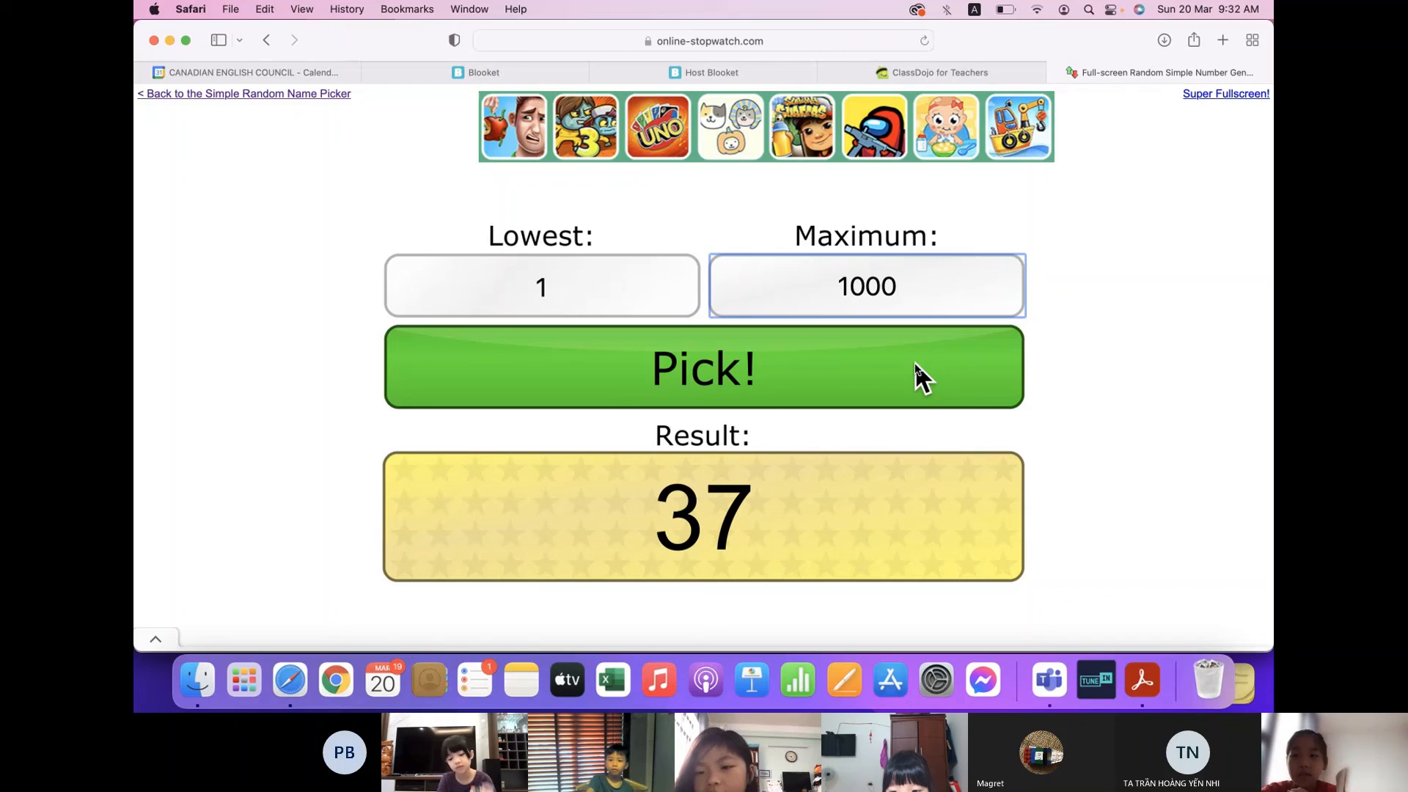
left_click(703, 366)
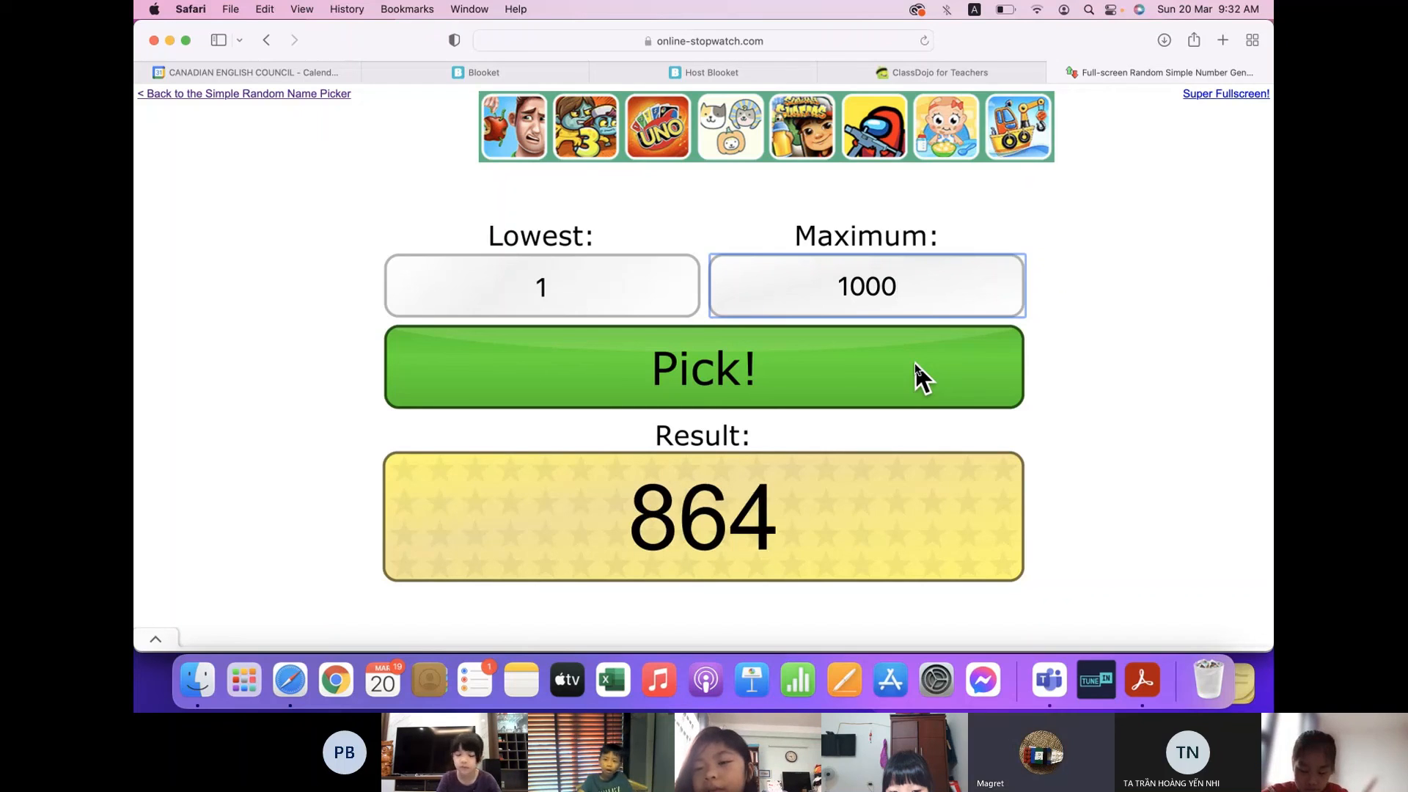
left_click(702, 368)
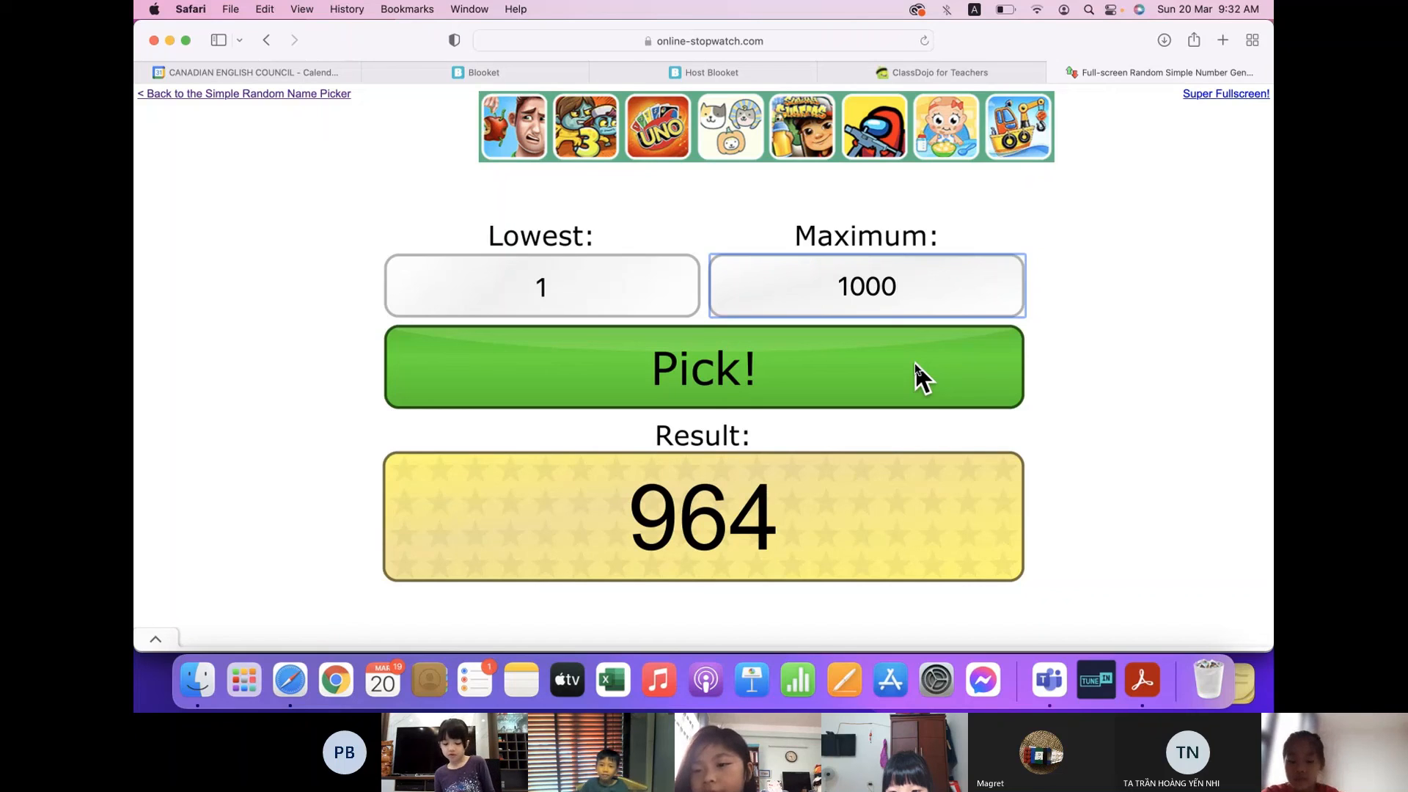
left_click(702, 367)
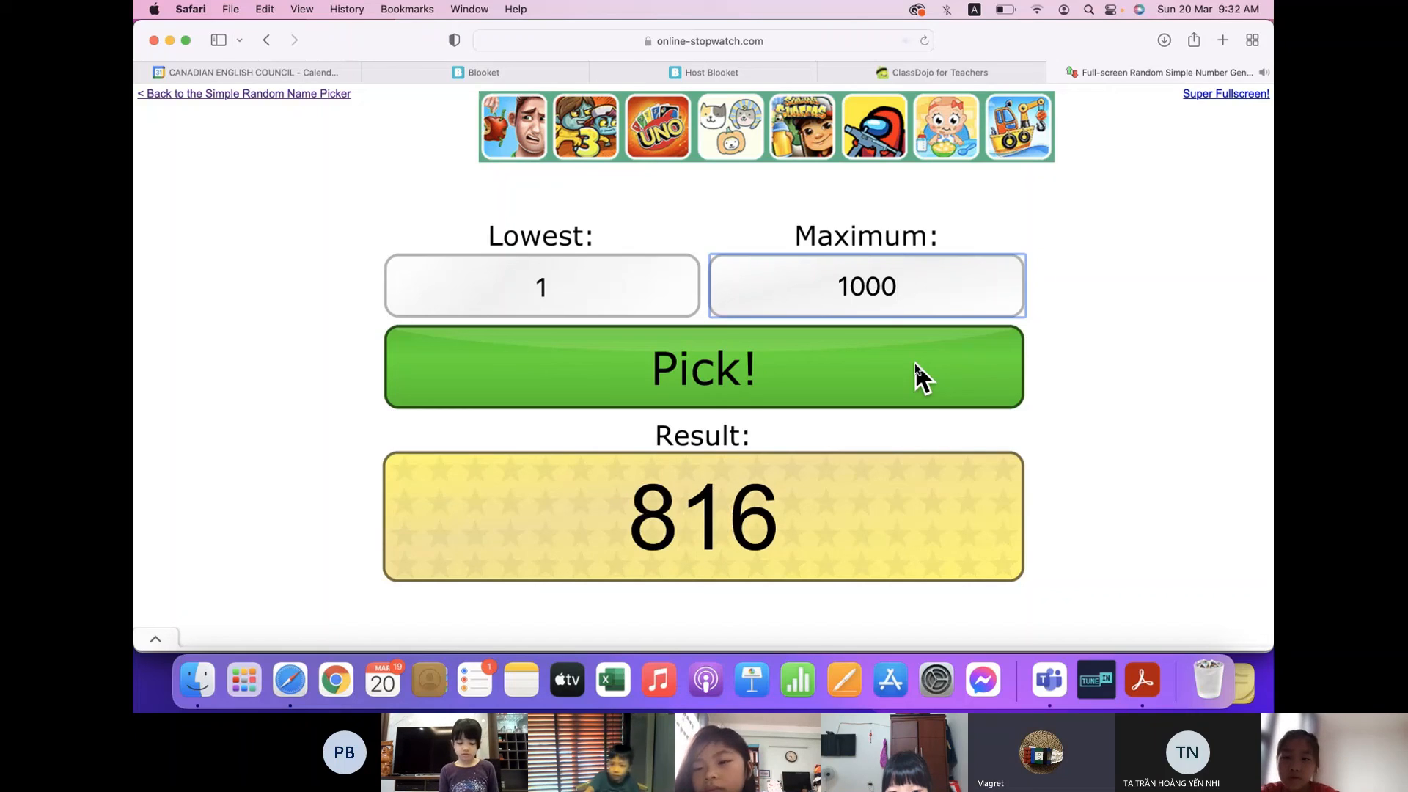
left_click(702, 367)
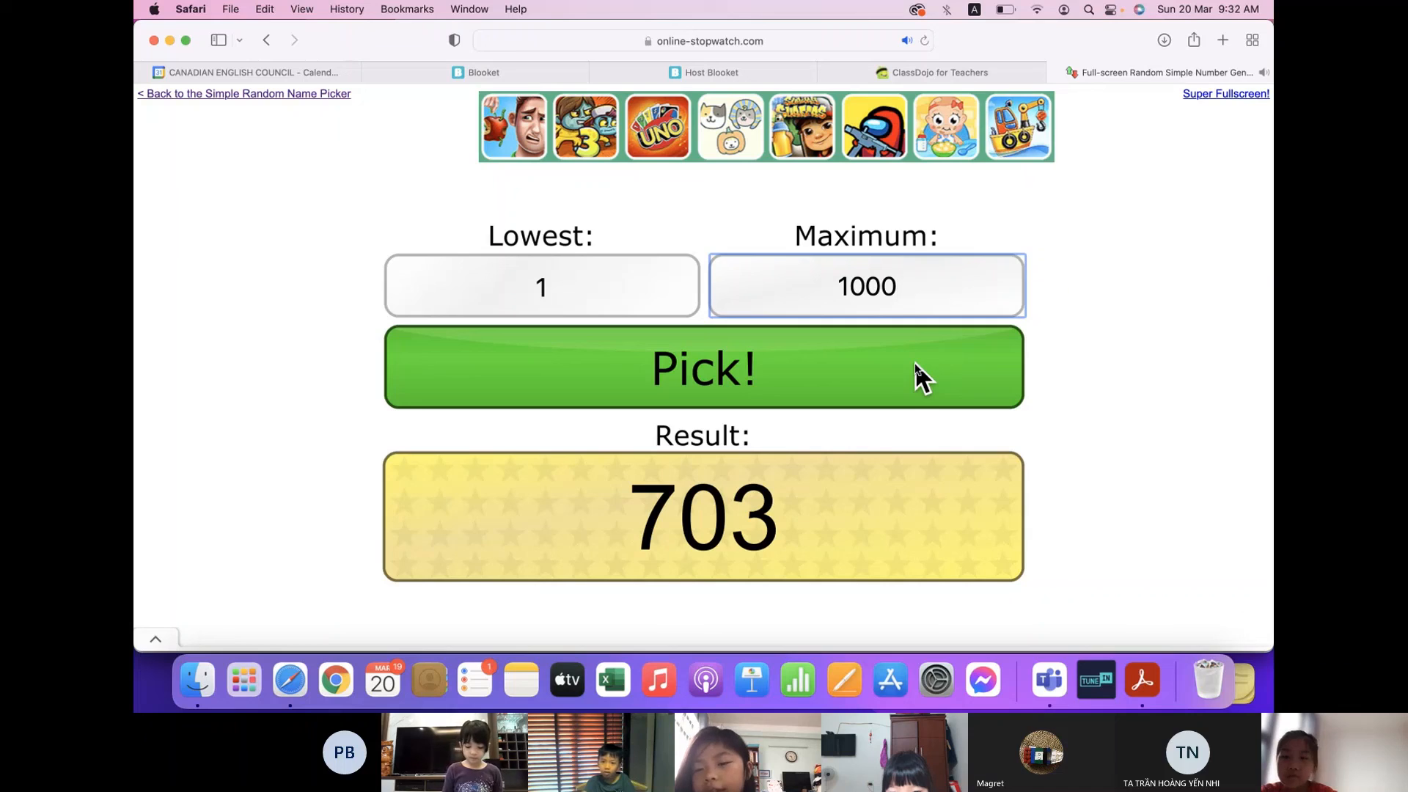